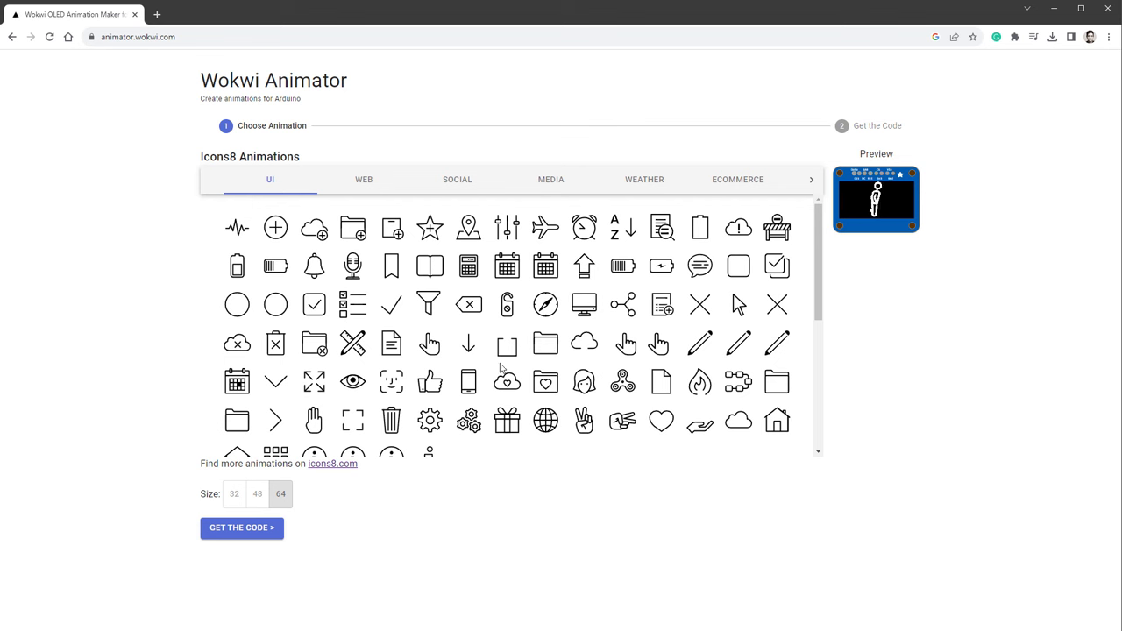
# Browse Web, then Loaders animations, pick the walking figure and set its size to 48.
pyautogui.click(363, 179)
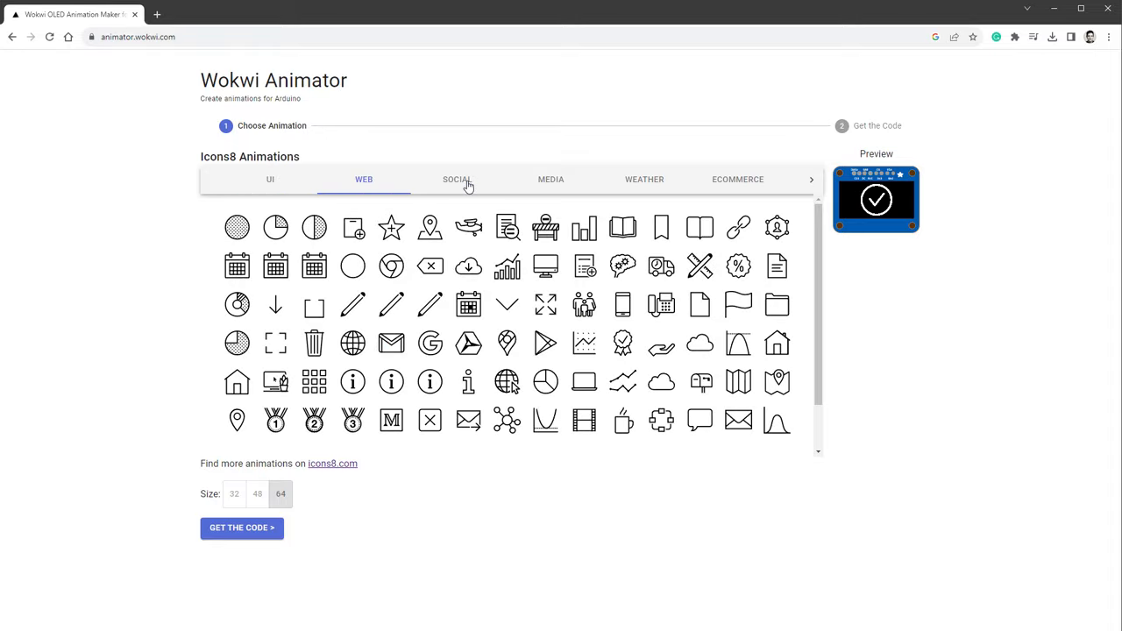
pyautogui.click(738, 179)
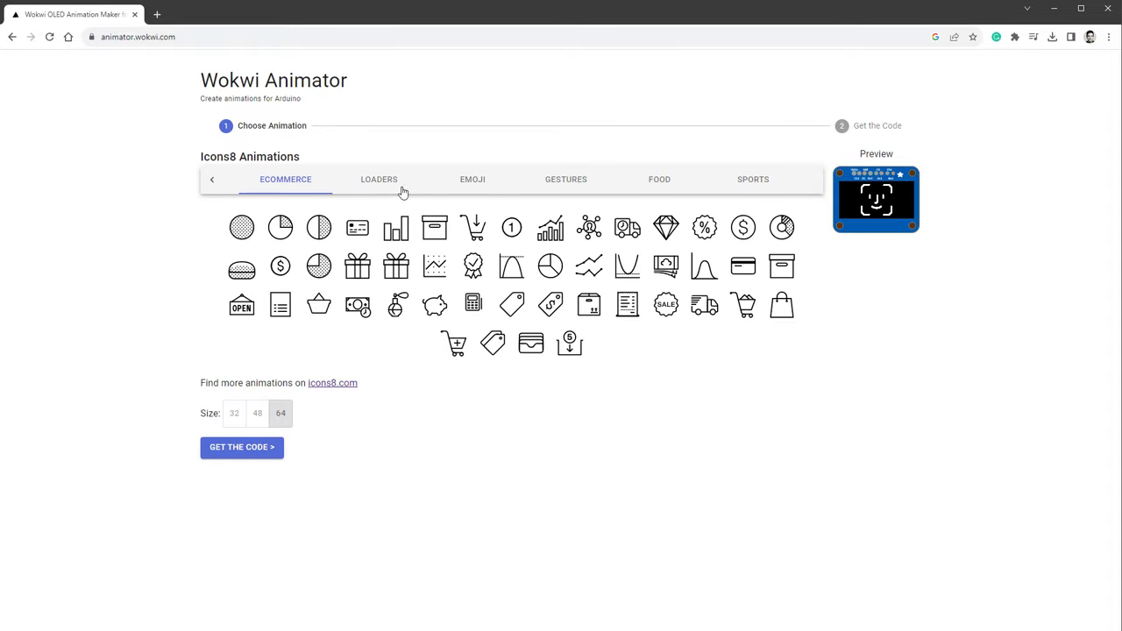
pyautogui.click(379, 179)
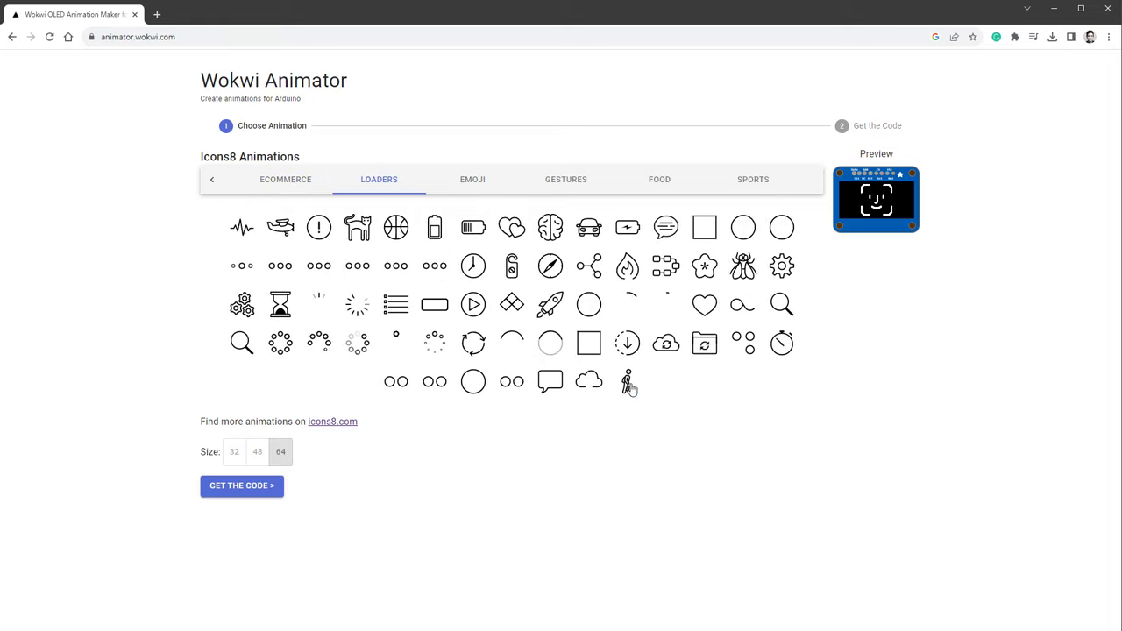
pyautogui.click(627, 381)
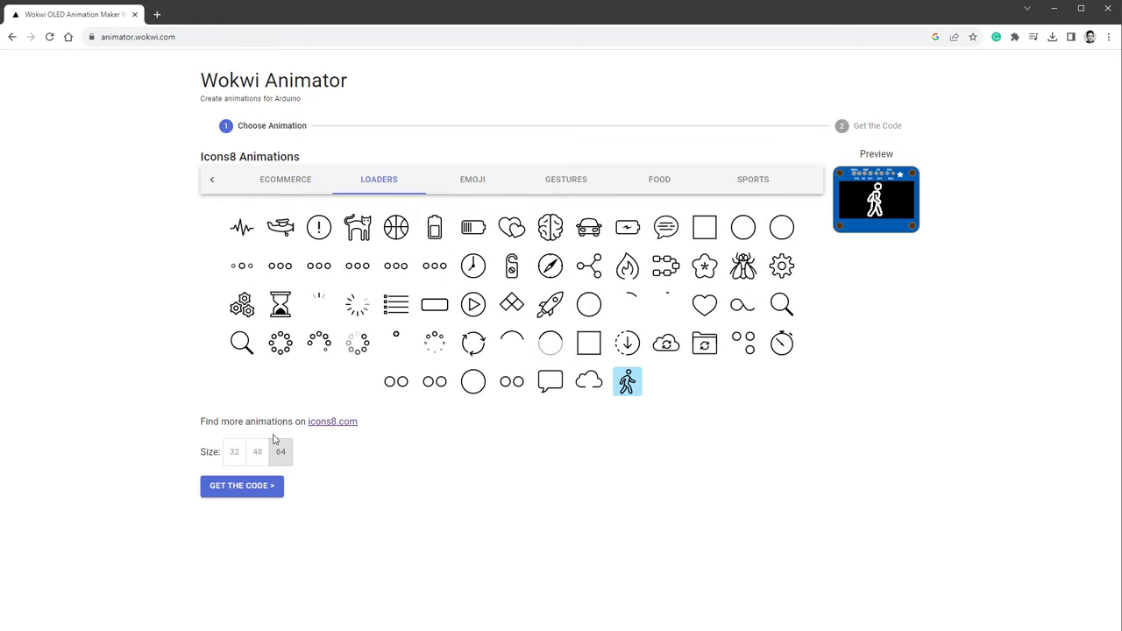
pyautogui.click(256, 451)
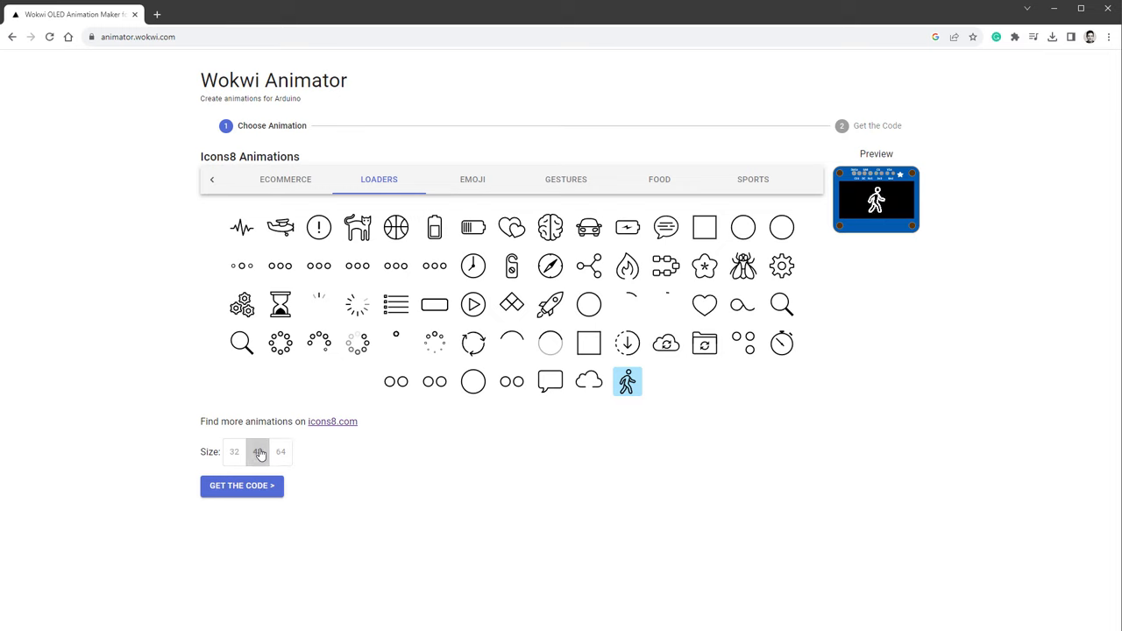
pyautogui.click(256, 452)
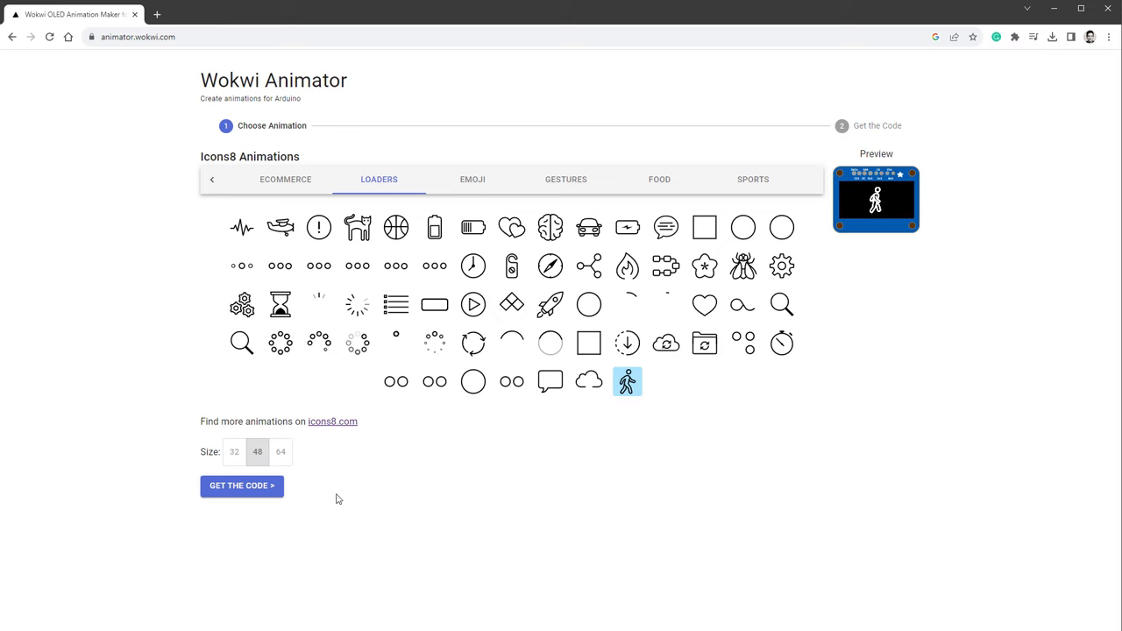
# Generate the Arduino code for the walking figure and scroll through its frame data.
pyautogui.click(242, 484)
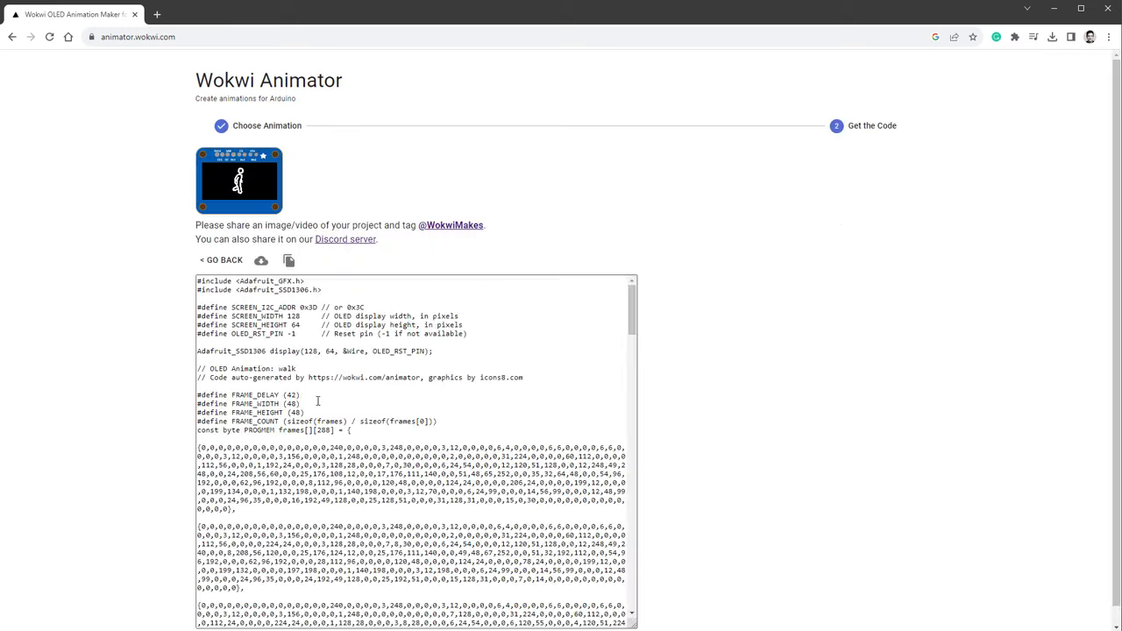
pyautogui.scroll(-3)
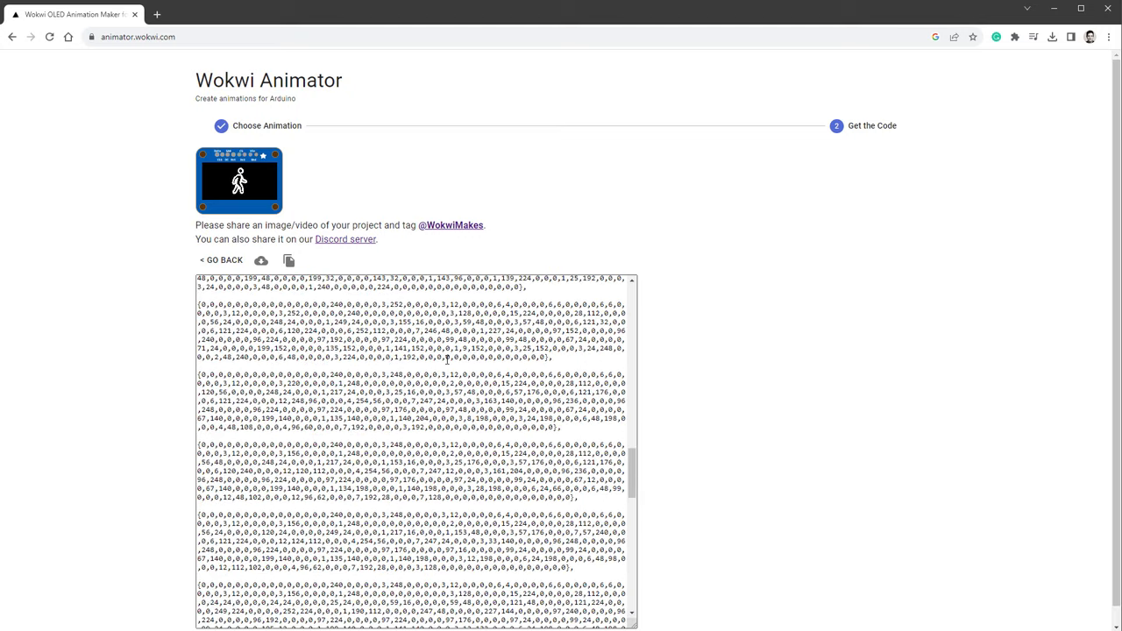
pyautogui.scroll(-3)
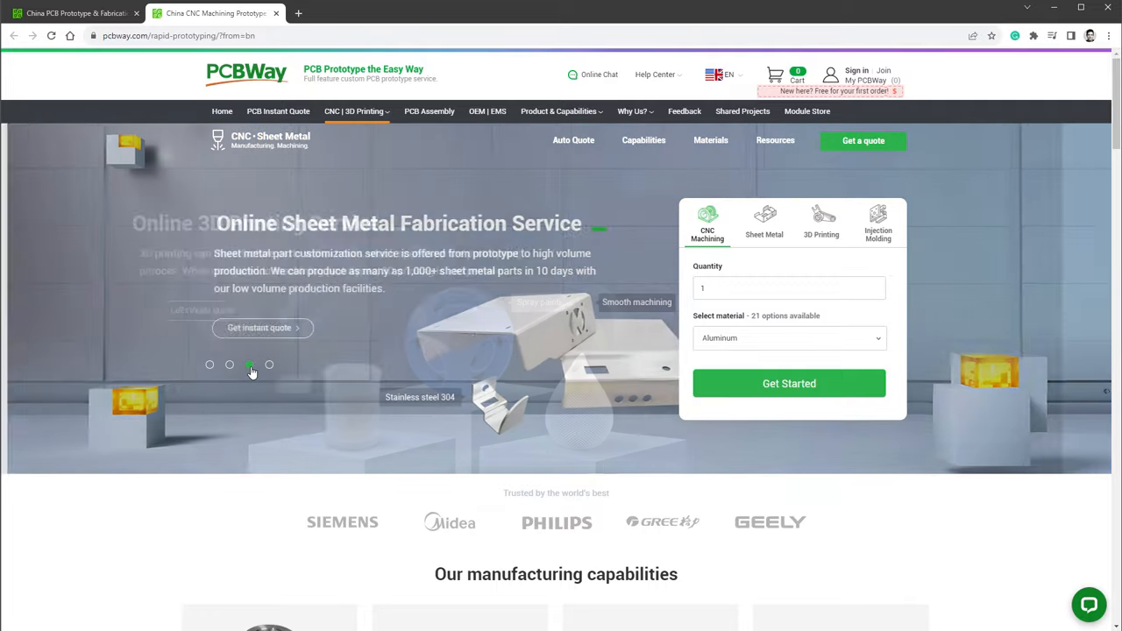
pyautogui.click(269, 365)
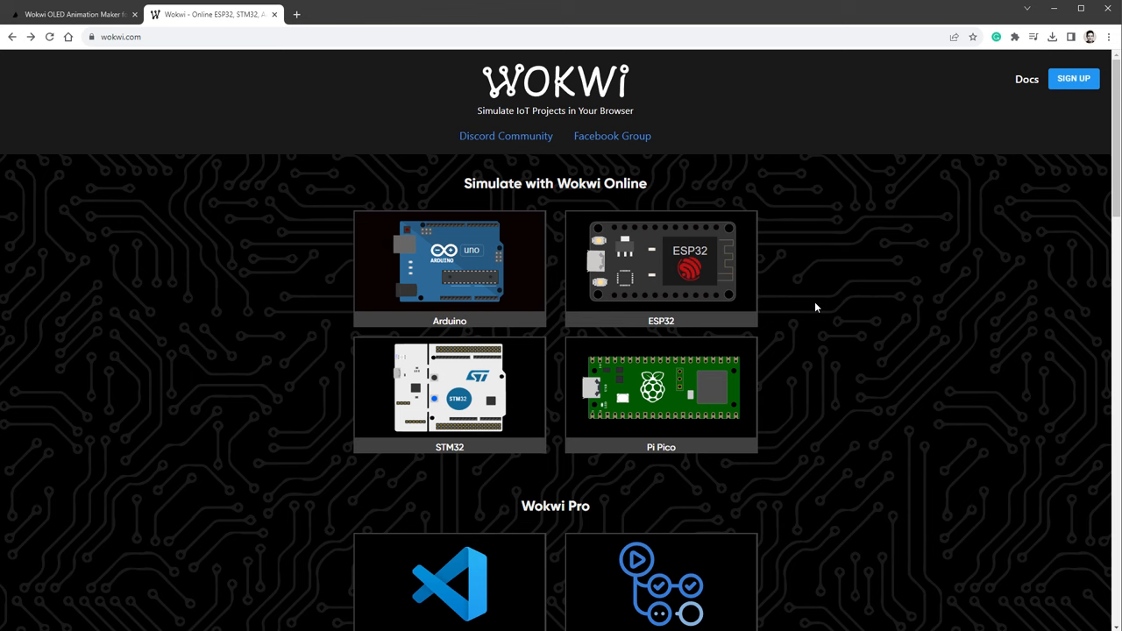
pyautogui.moveTo(850, 267)
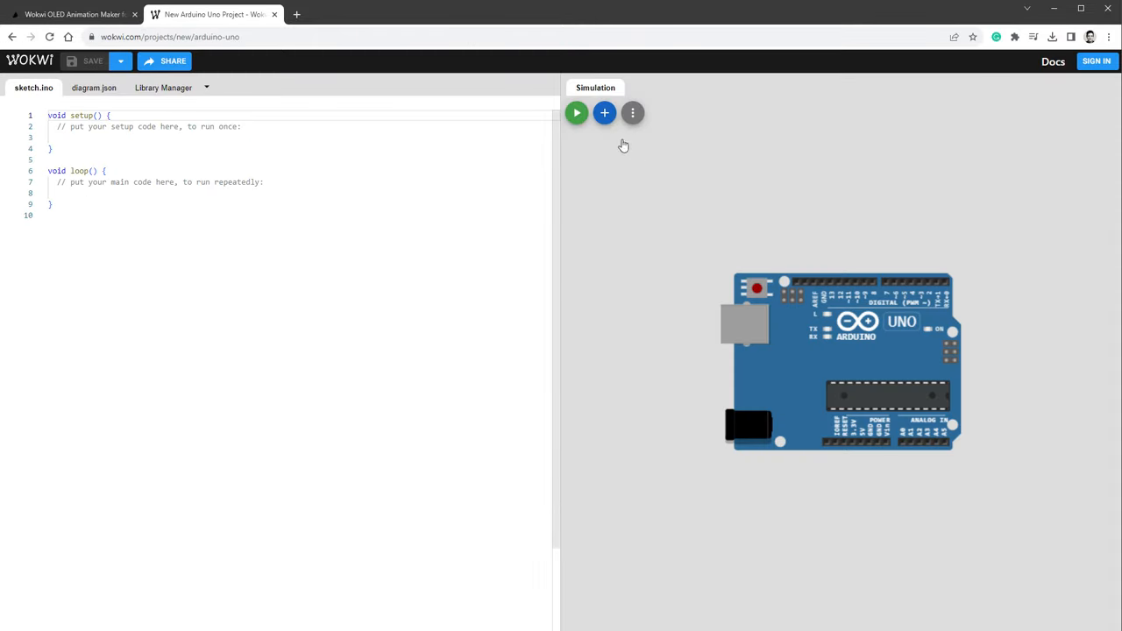
# Add an SSD1306 OLED display to the Uno and wire its pins to the board.
pyautogui.click(604, 112)
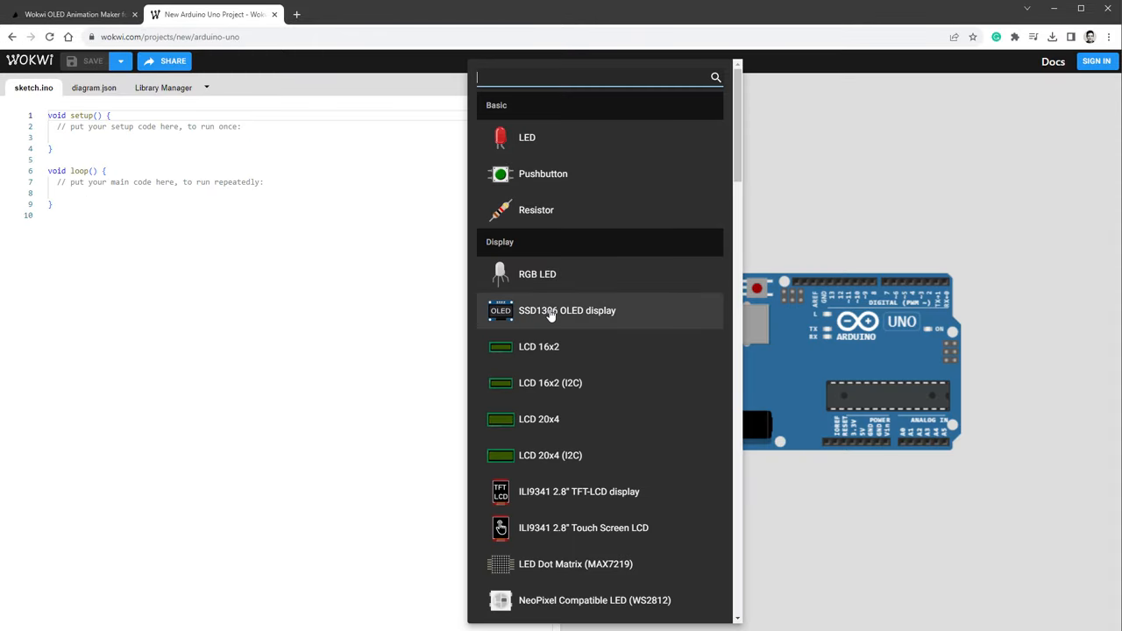
pyautogui.click(567, 310)
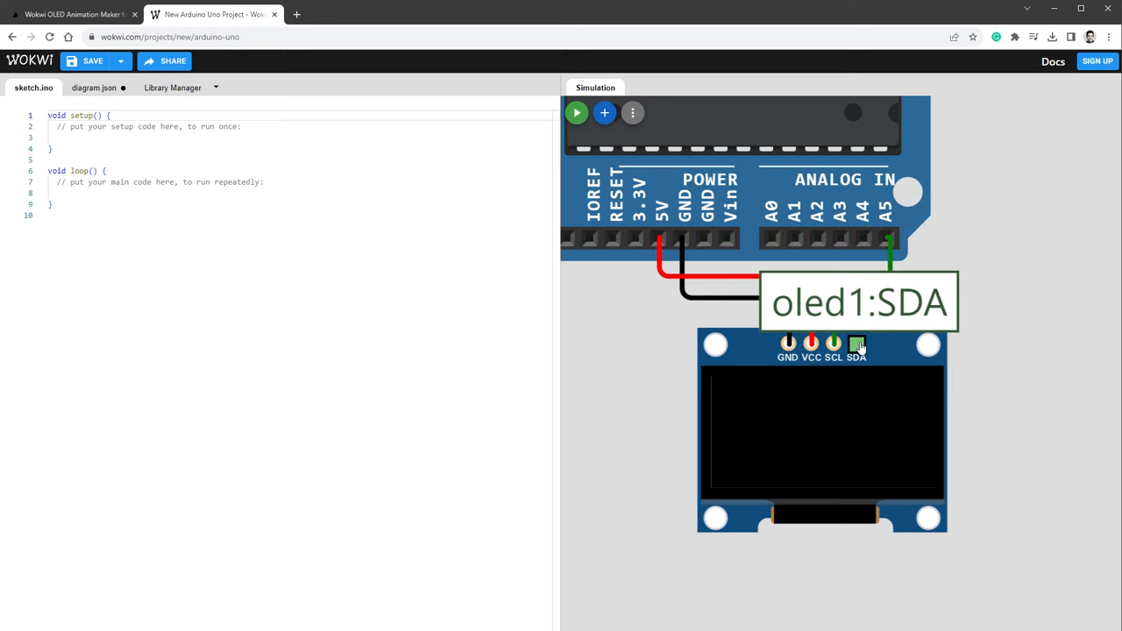
pyautogui.moveTo(858, 342); pyautogui.dragTo(863, 238)
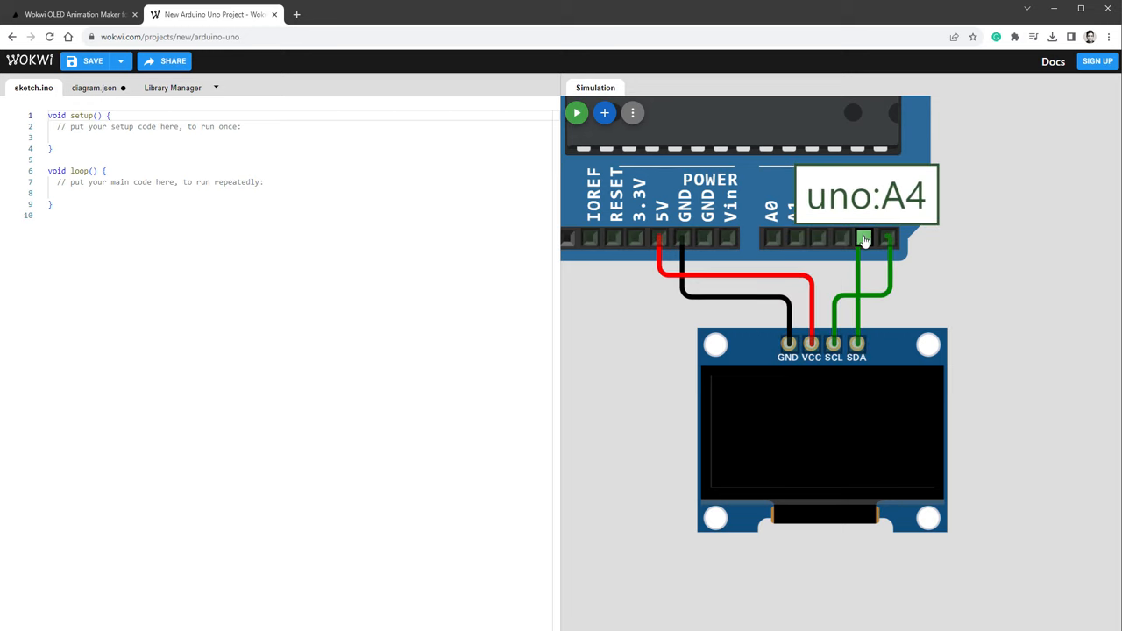
pyautogui.click(70, 14)
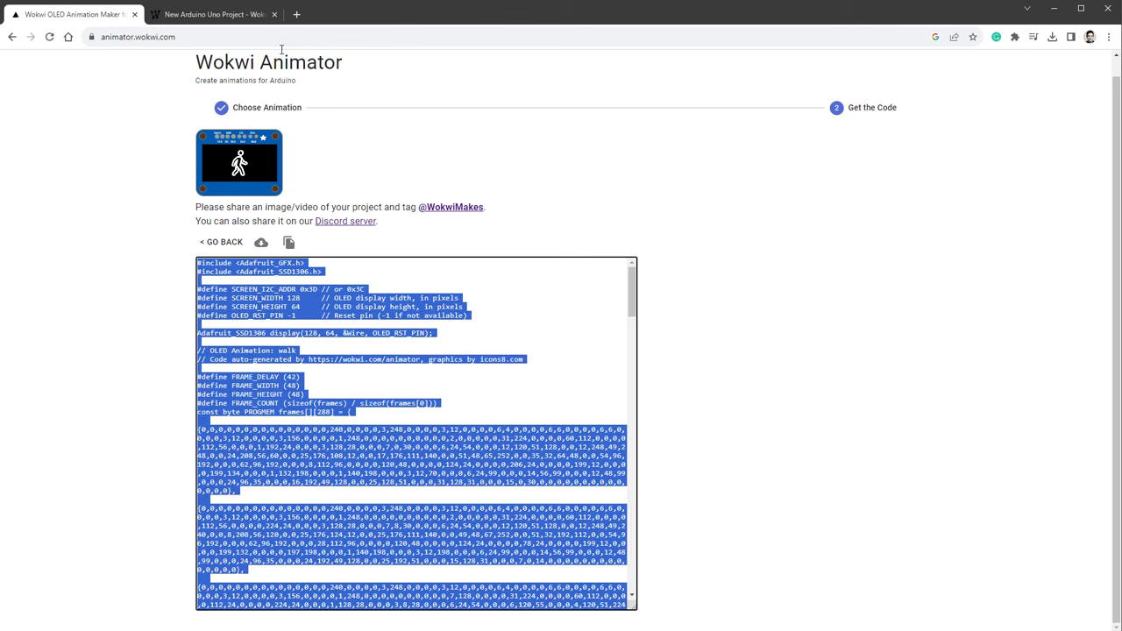
# Copy the generated animation code into sketch.ino and view the project's library list.
pyautogui.click(210, 14)
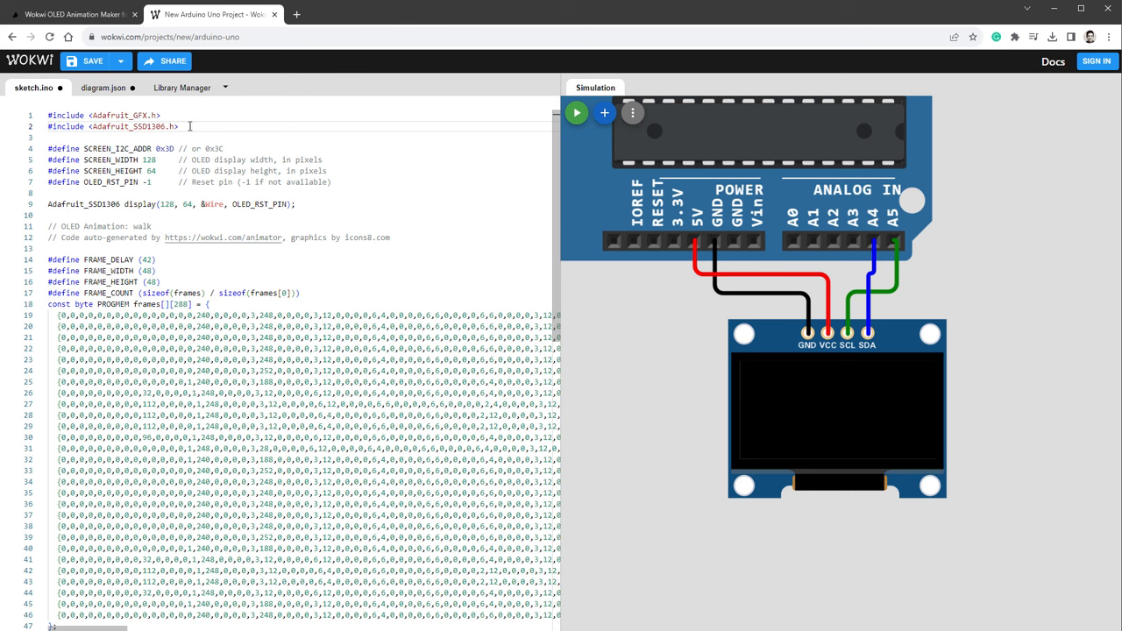
pyautogui.click(181, 87)
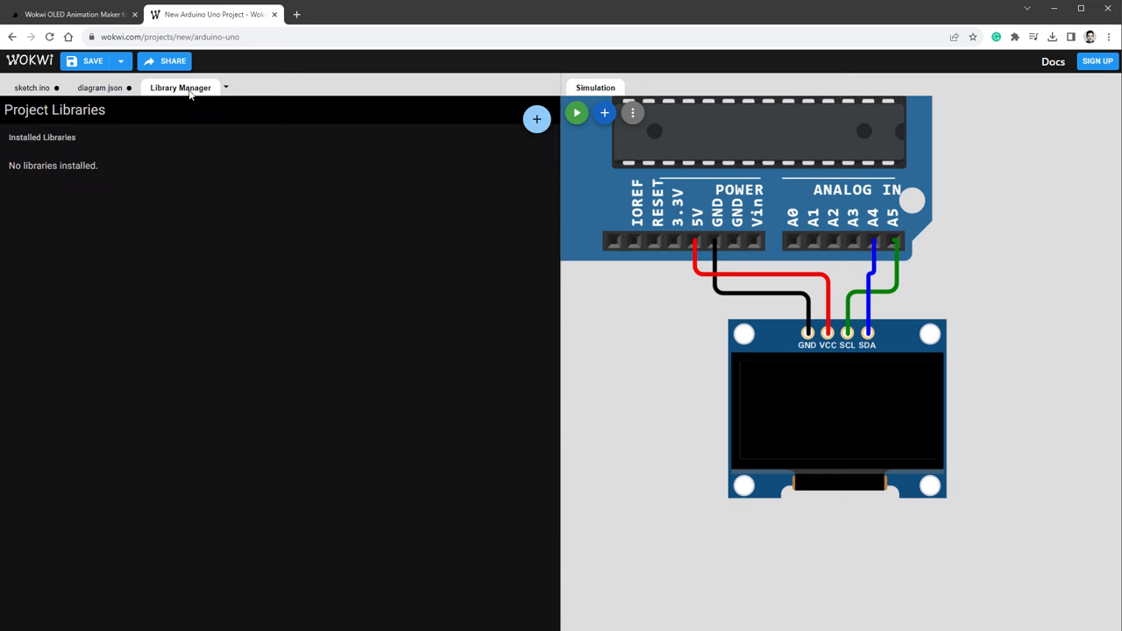
# Add Adafruit GFX Library and Adafruit SSD1306 to the project, then return to sketch.ino.
pyautogui.click(537, 118)
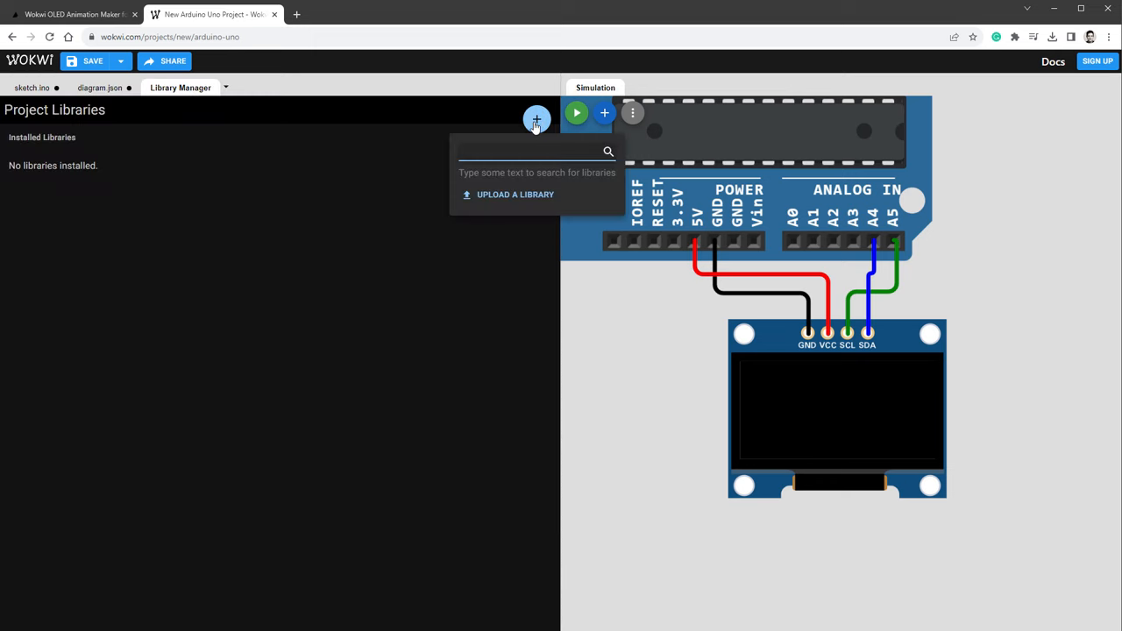
pyautogui.write('adafruit gfx')
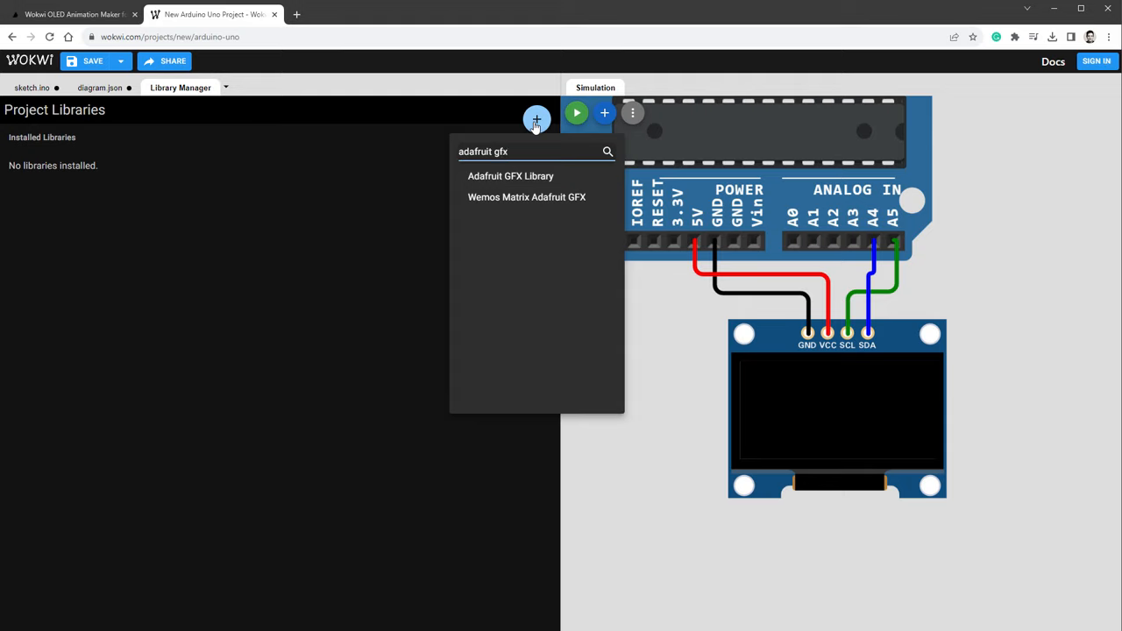
pyautogui.click(510, 175)
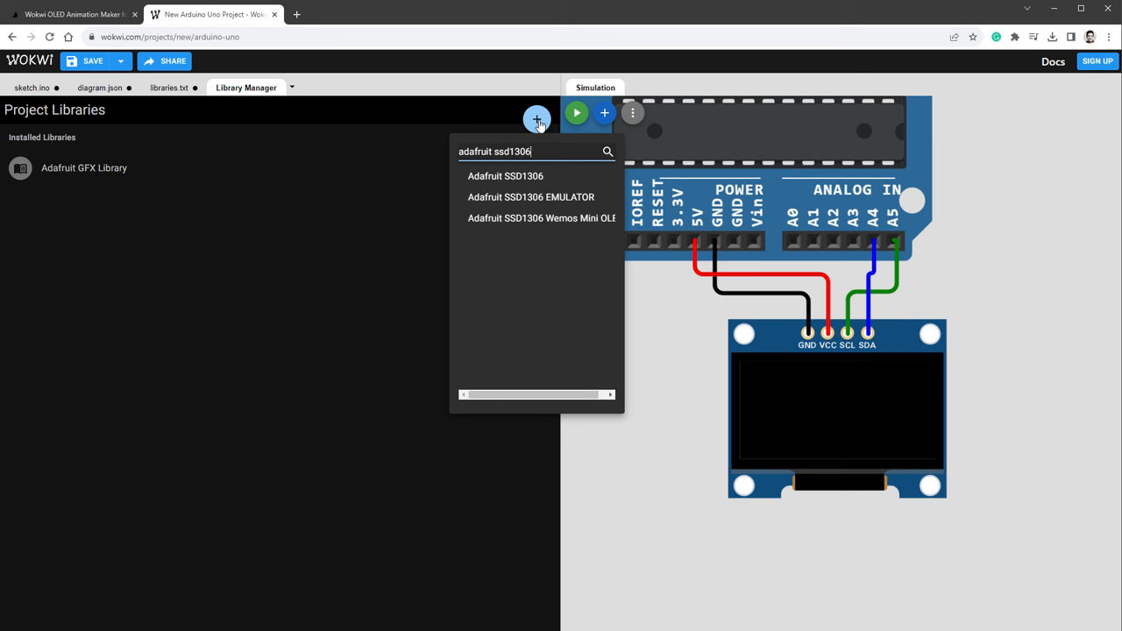
pyautogui.click(505, 176)
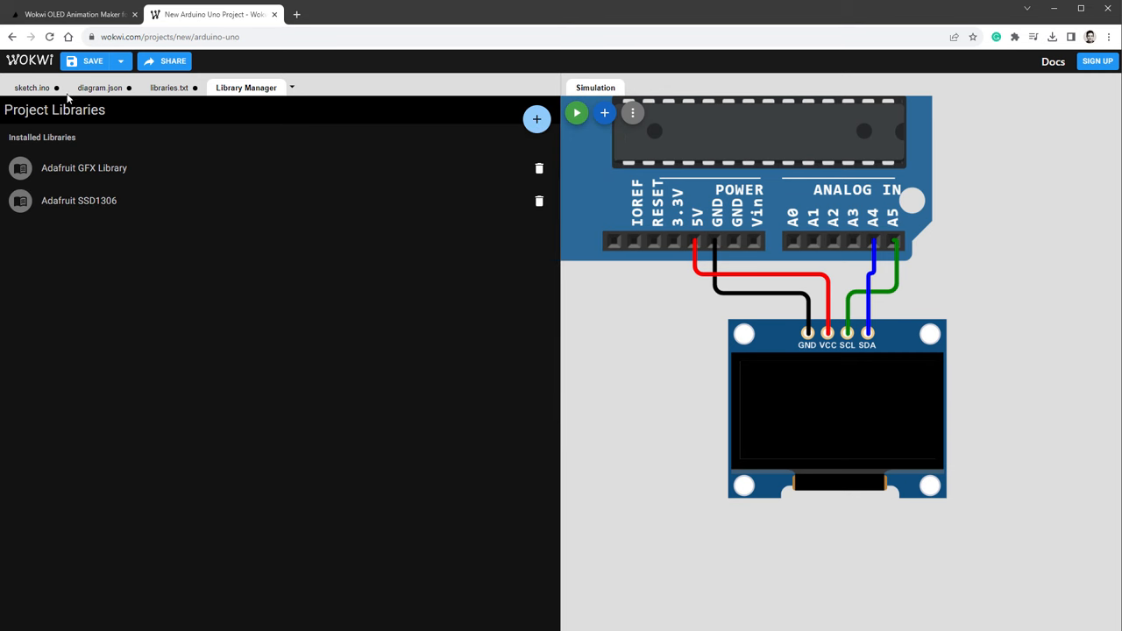
pyautogui.click(31, 87)
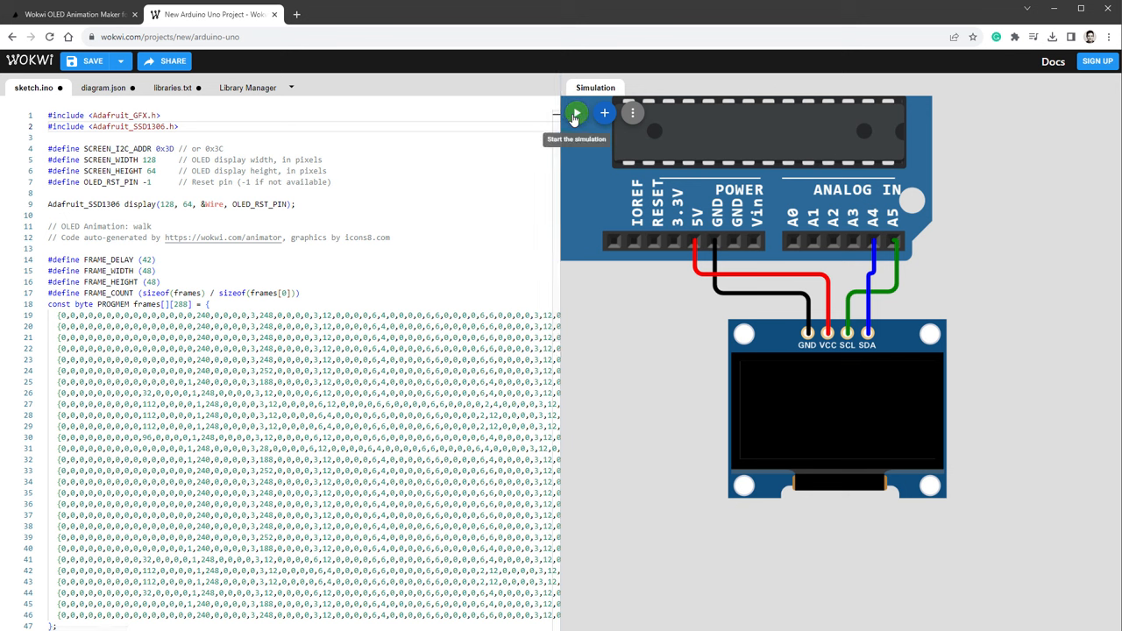
# Start, restart and stop the simulation while the OLED stays blank.
pyautogui.click(576, 112)
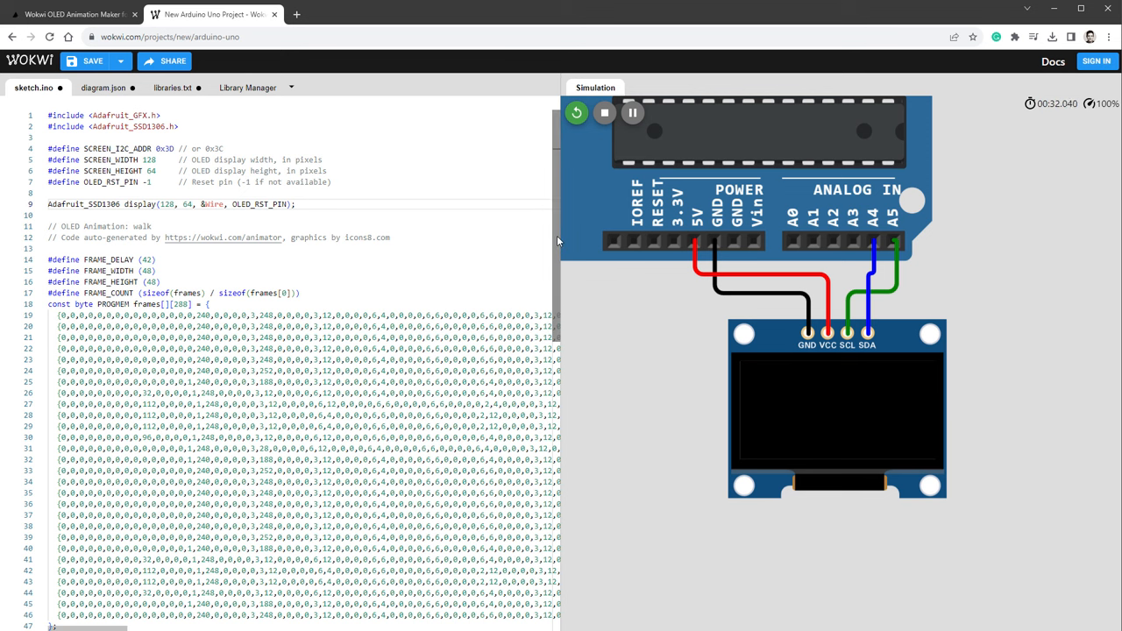
pyautogui.moveTo(551, 216)
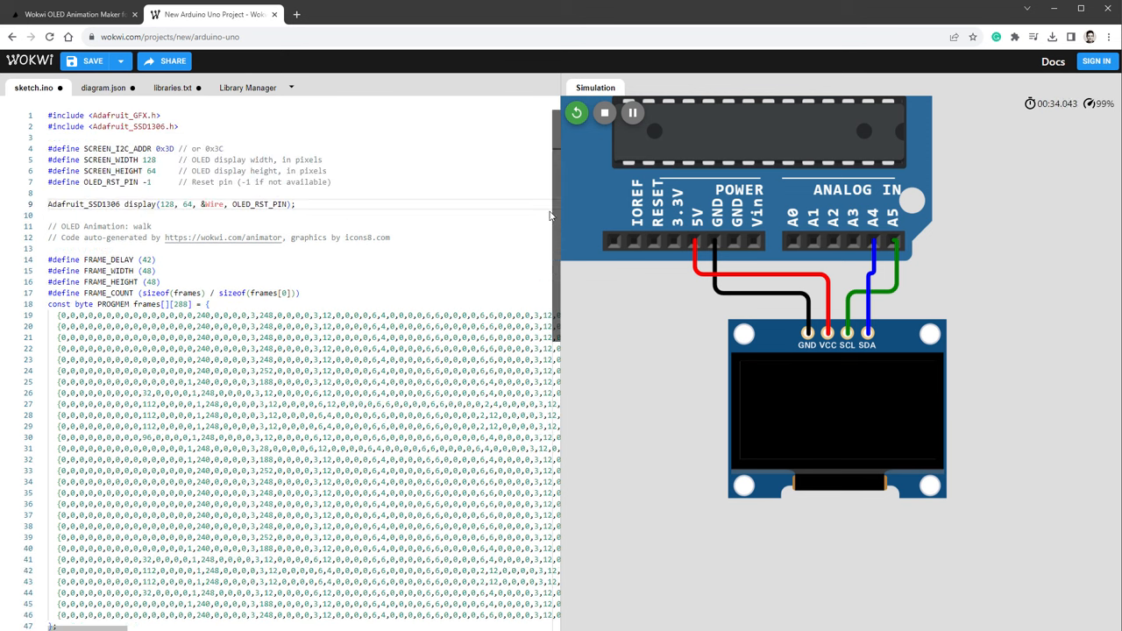
pyautogui.click(577, 112)
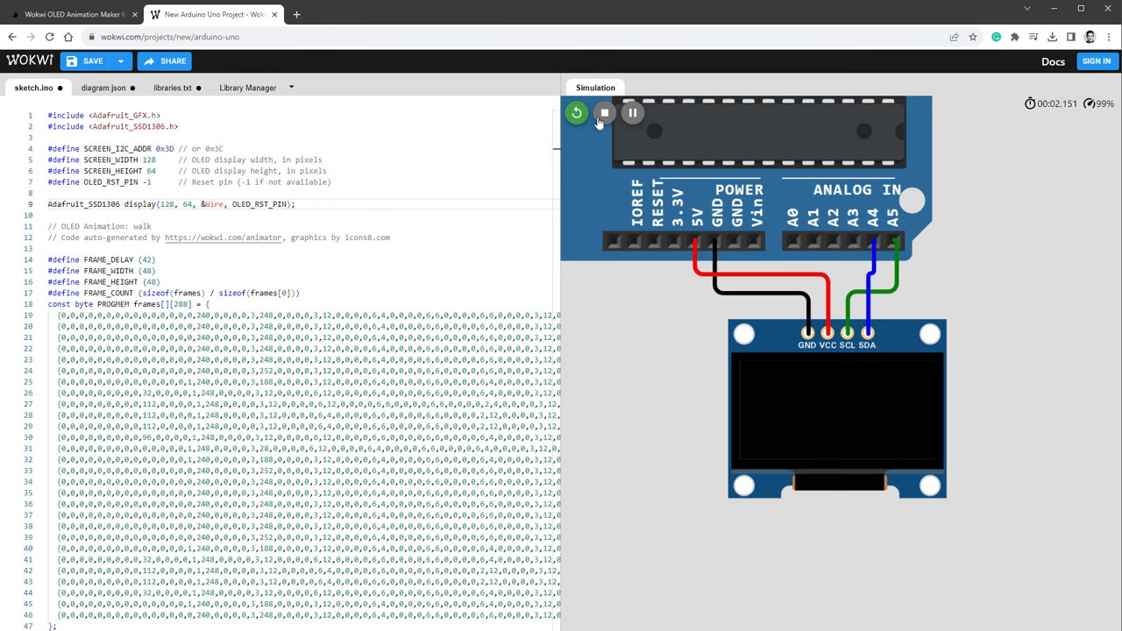
pyautogui.click(604, 112)
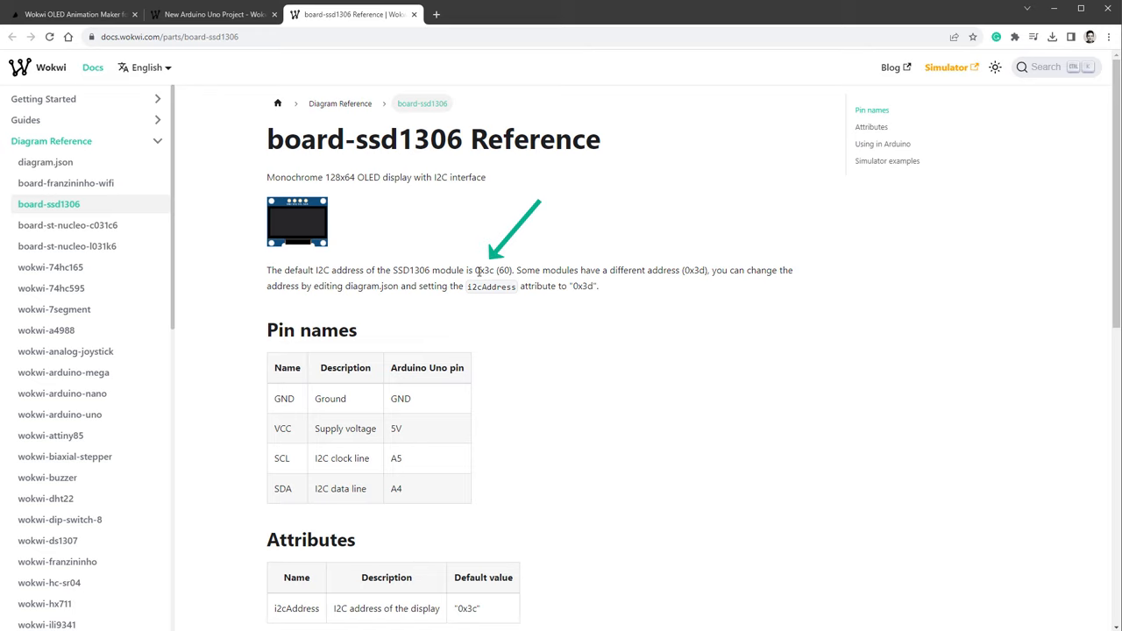
# Select the default 0x3c address in the SSD1306 docs and return to the project.
pyautogui.doubleClick(485, 270)
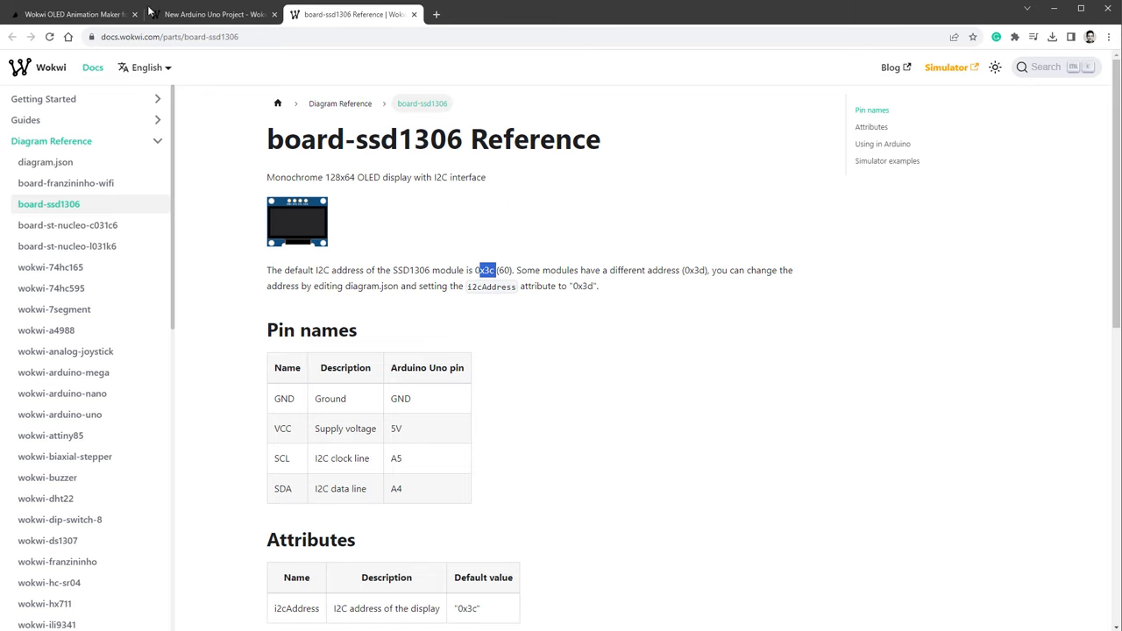
pyautogui.click(210, 14)
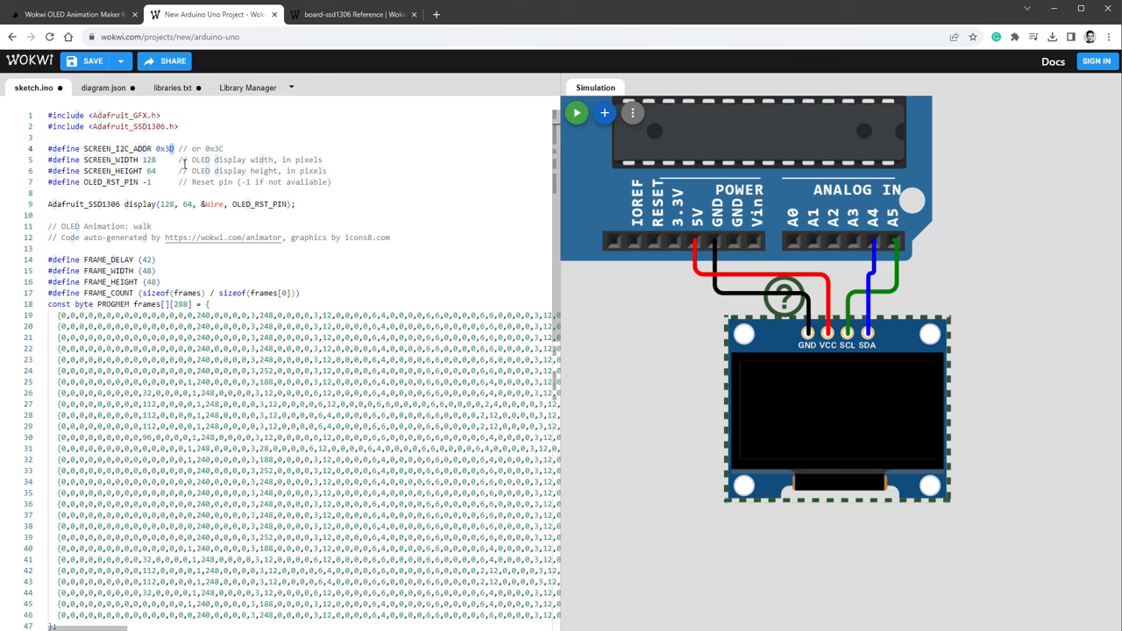
pyautogui.moveTo(577, 112)
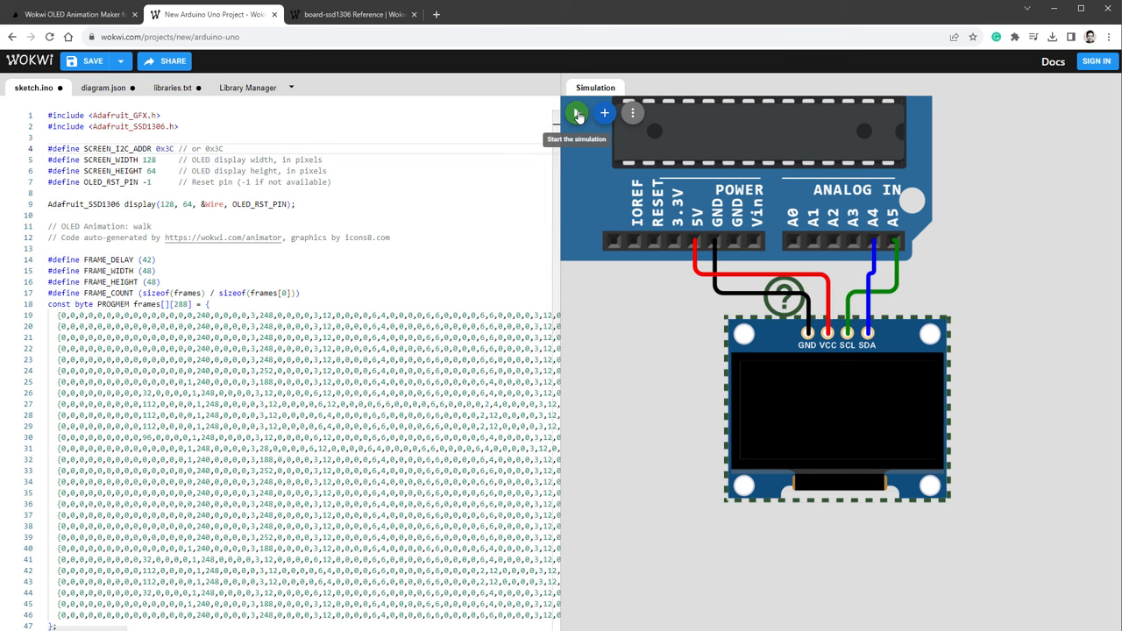
# Simulate the walking animation, comment out delay(FRAME_DELAY) with //, and rerun it.
pyautogui.click(577, 112)
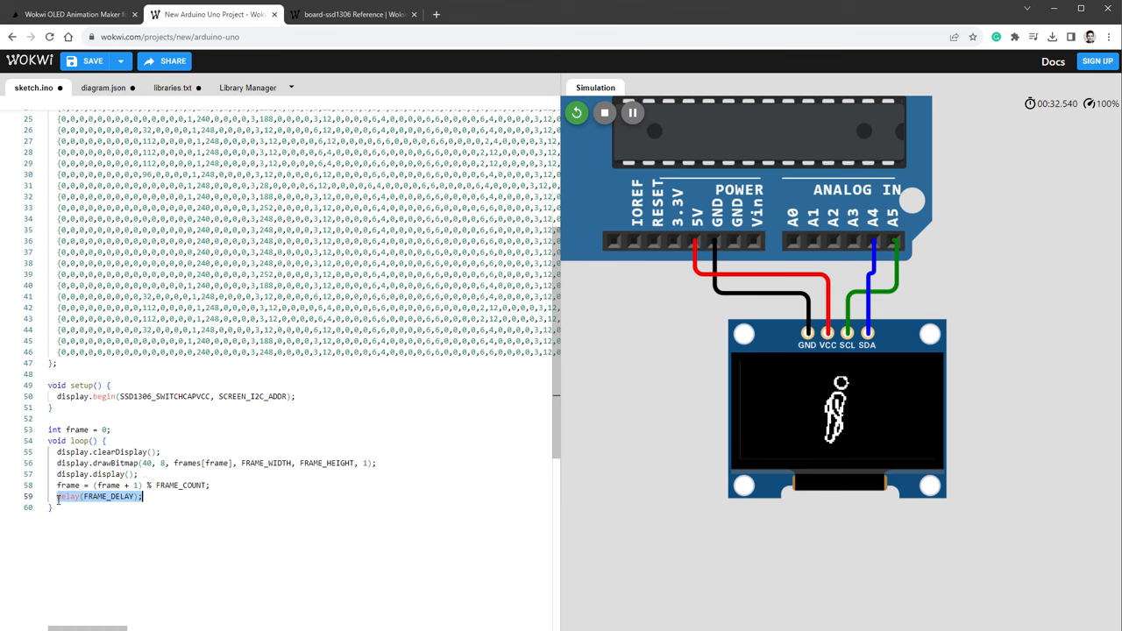
pyautogui.write('//')
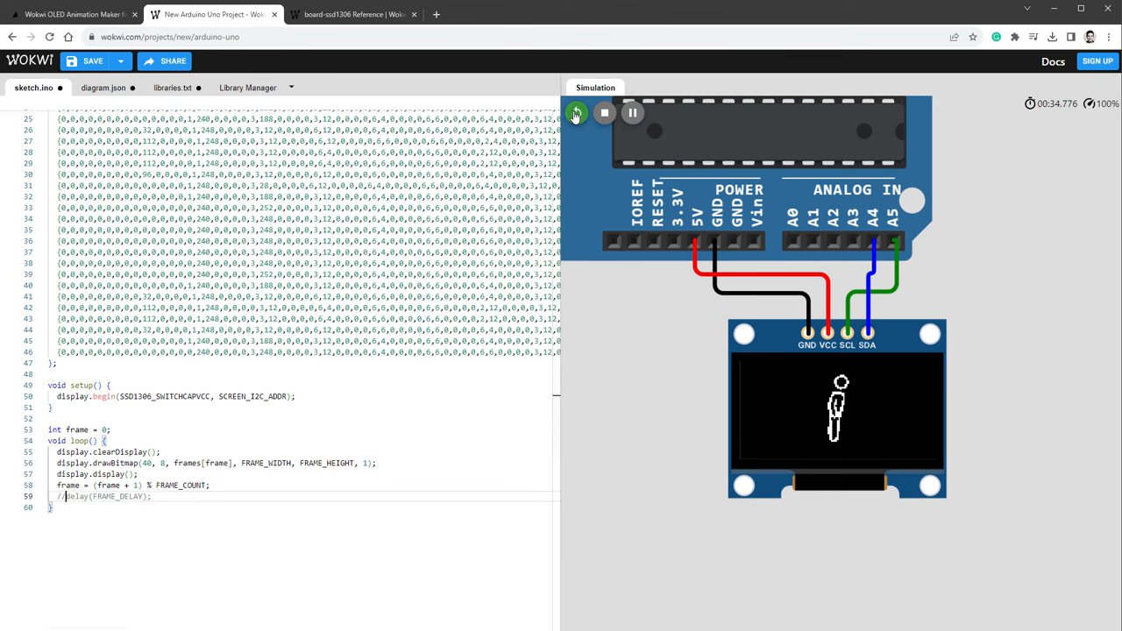
pyautogui.click(576, 113)
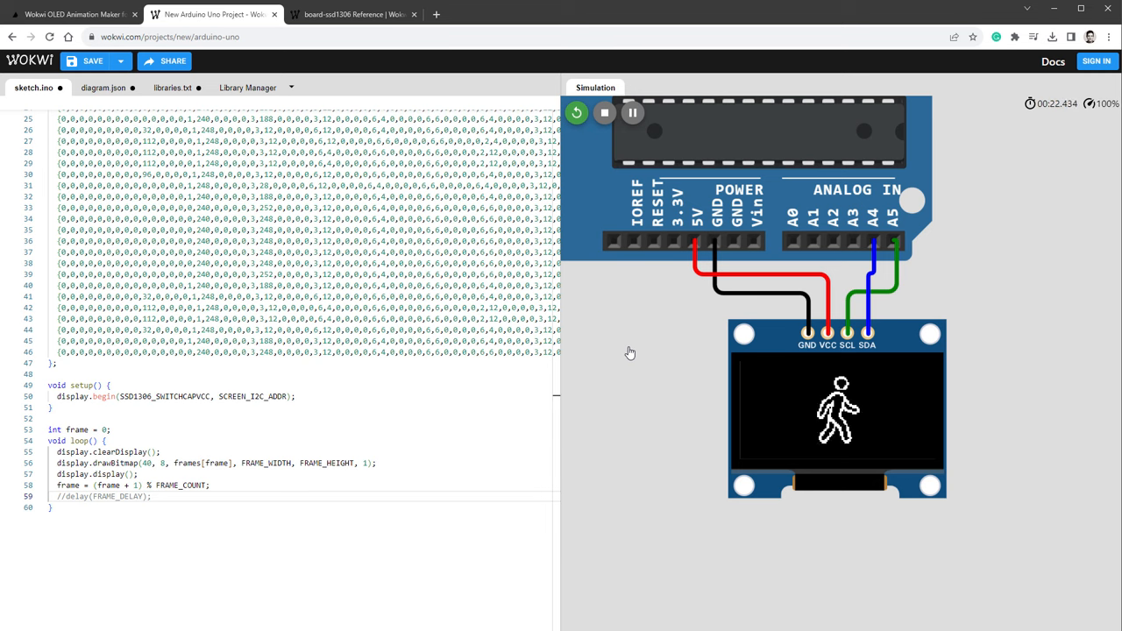
pyautogui.moveTo(622, 340)
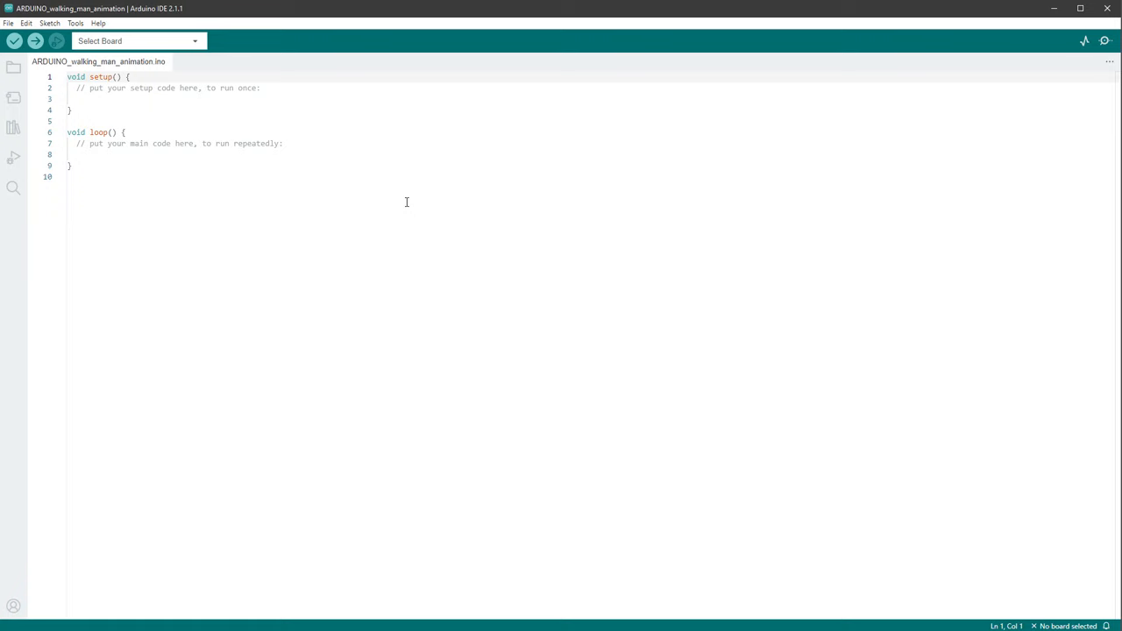
# Paste the animation code into the sketch and install Adafruit SSD1306 from Library Manager.
pyautogui.press('ctrl+a')
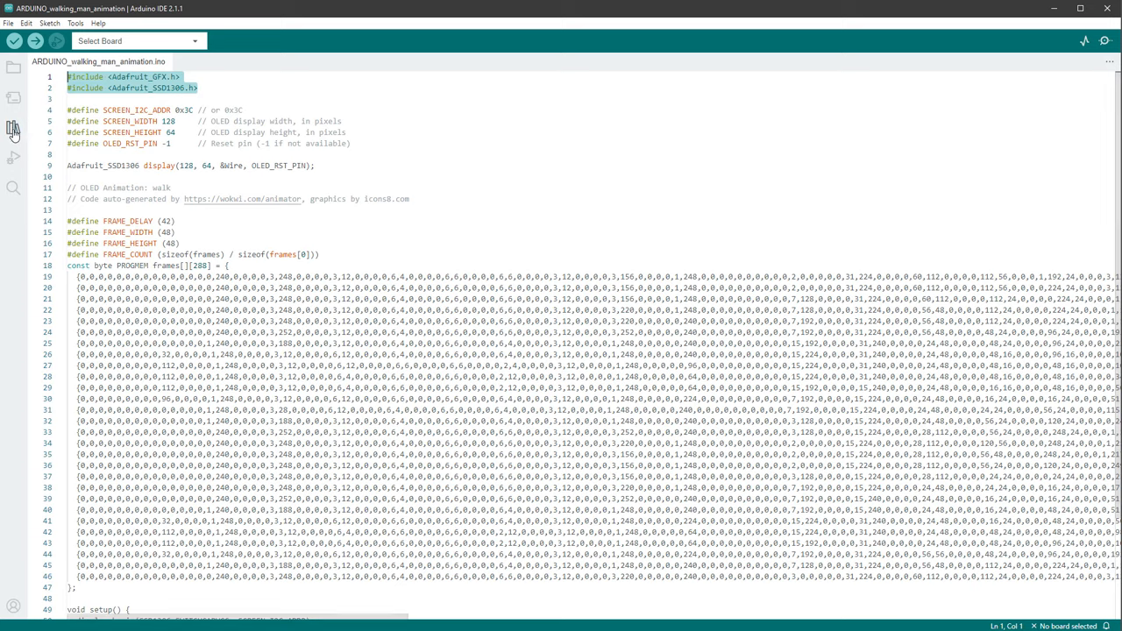
pyautogui.click(13, 127)
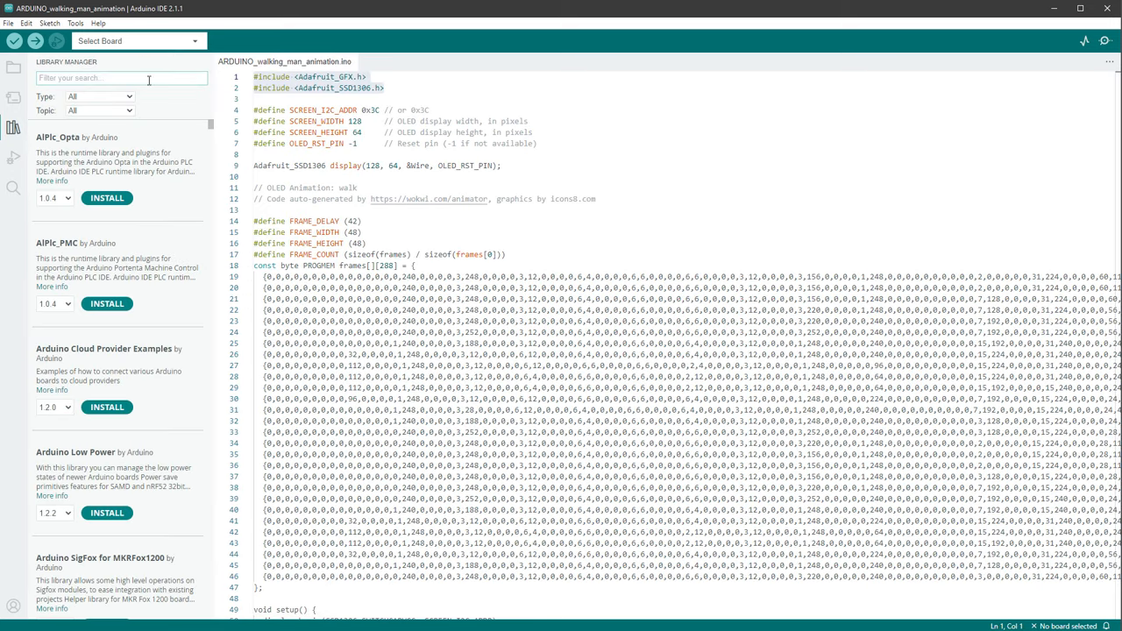
pyautogui.write('adafruit gfx')
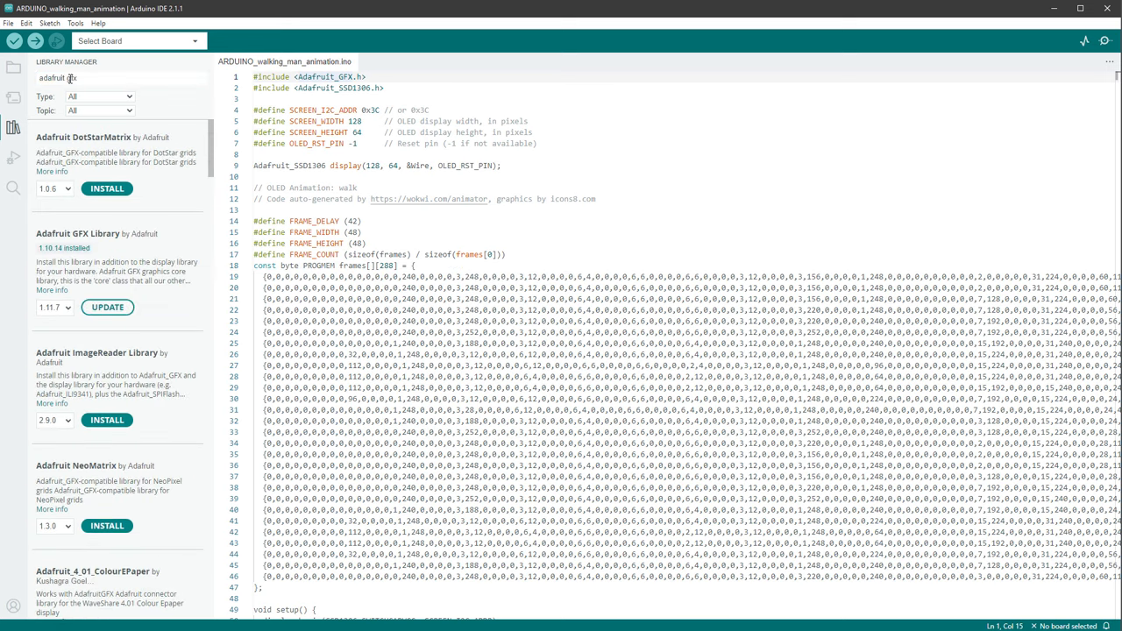
pyautogui.write('ssd1306')
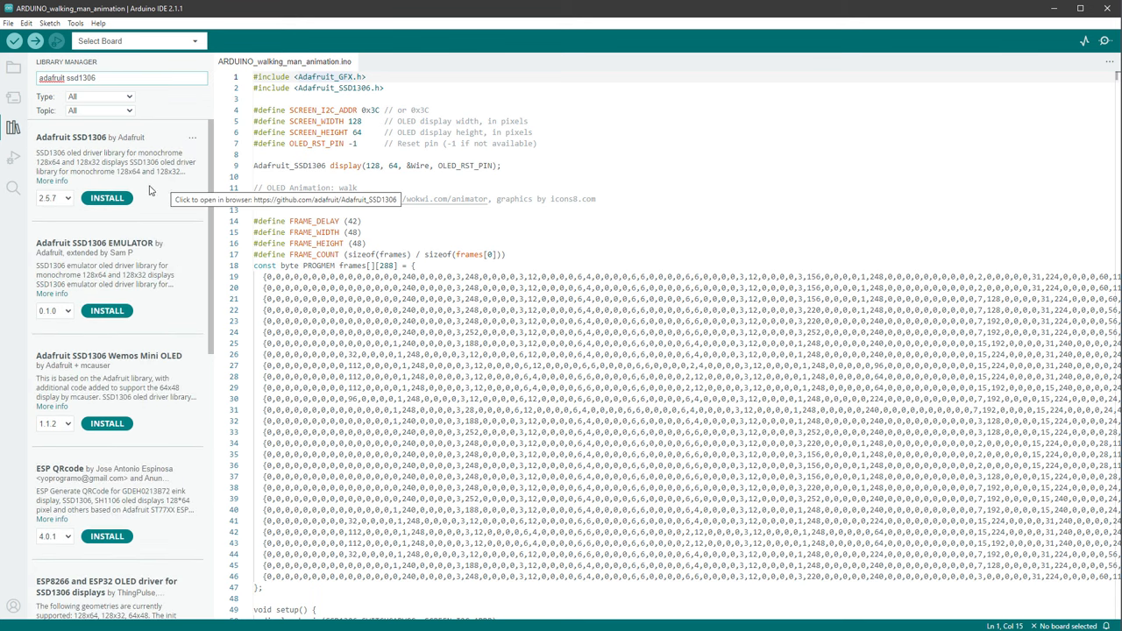
pyautogui.click(106, 197)
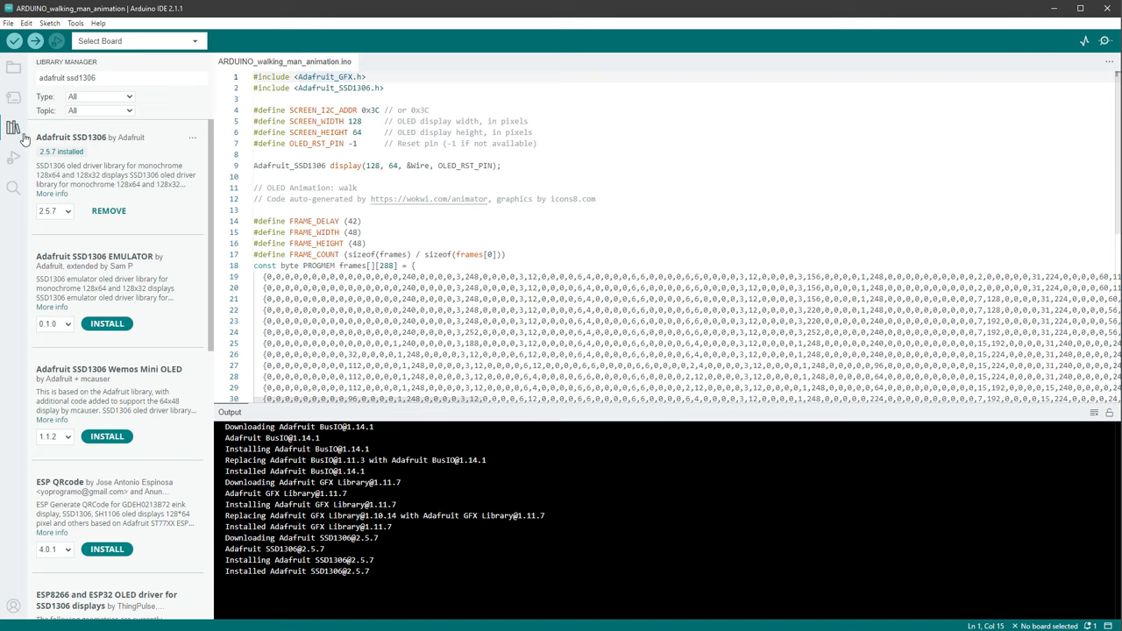
# Select Arduino Uno on COM14 as the board and upload the sketch.
pyautogui.click(136, 41)
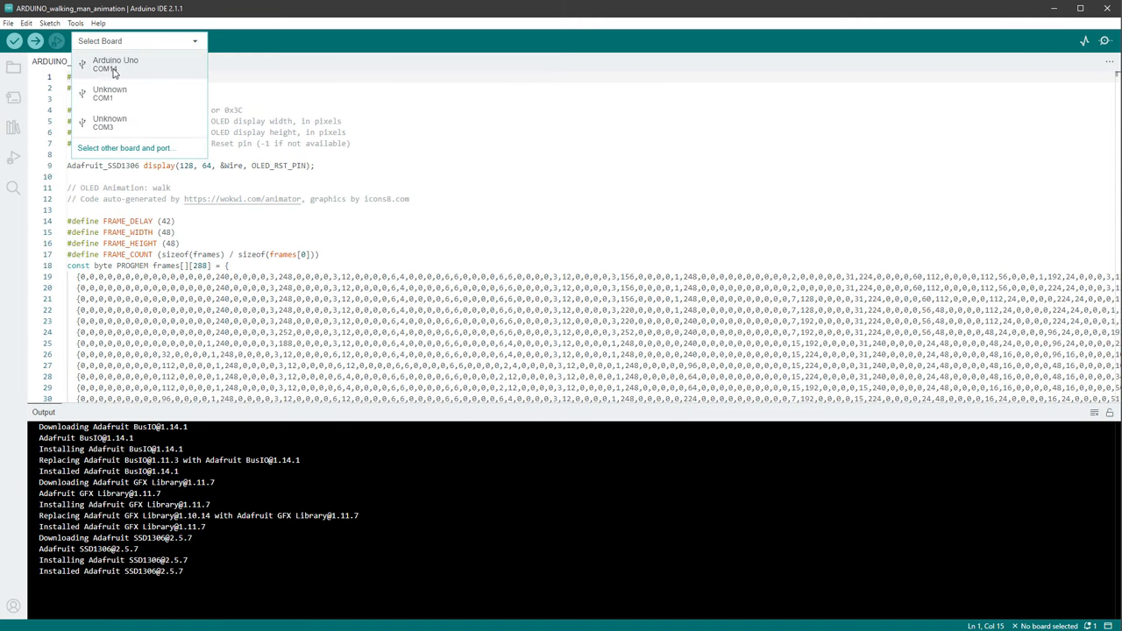
pyautogui.click(115, 64)
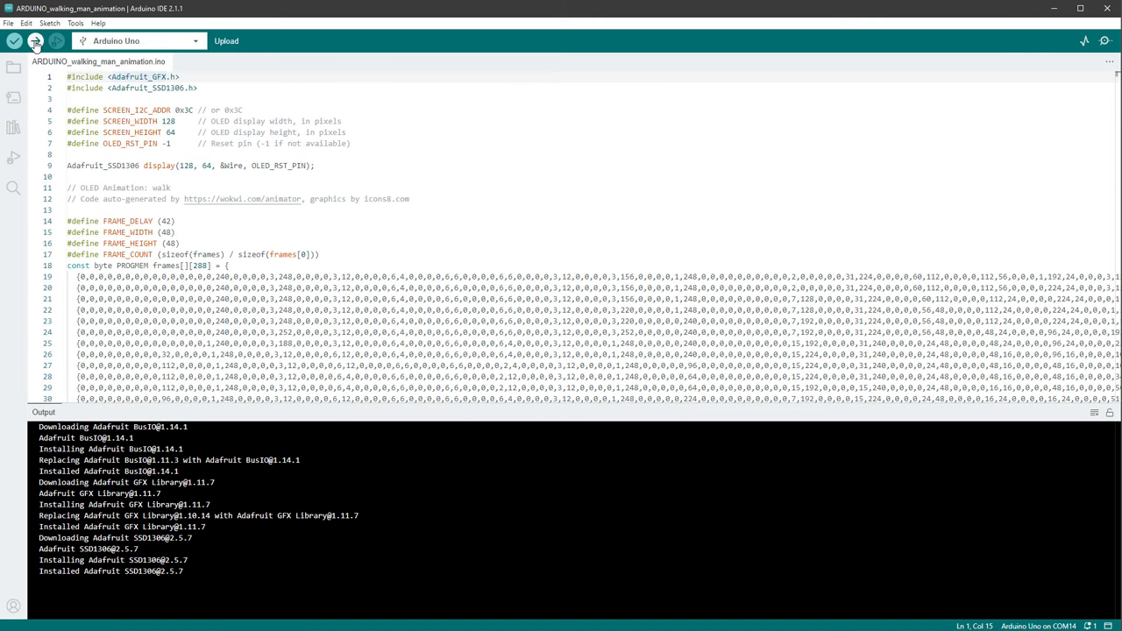
pyautogui.click(34, 41)
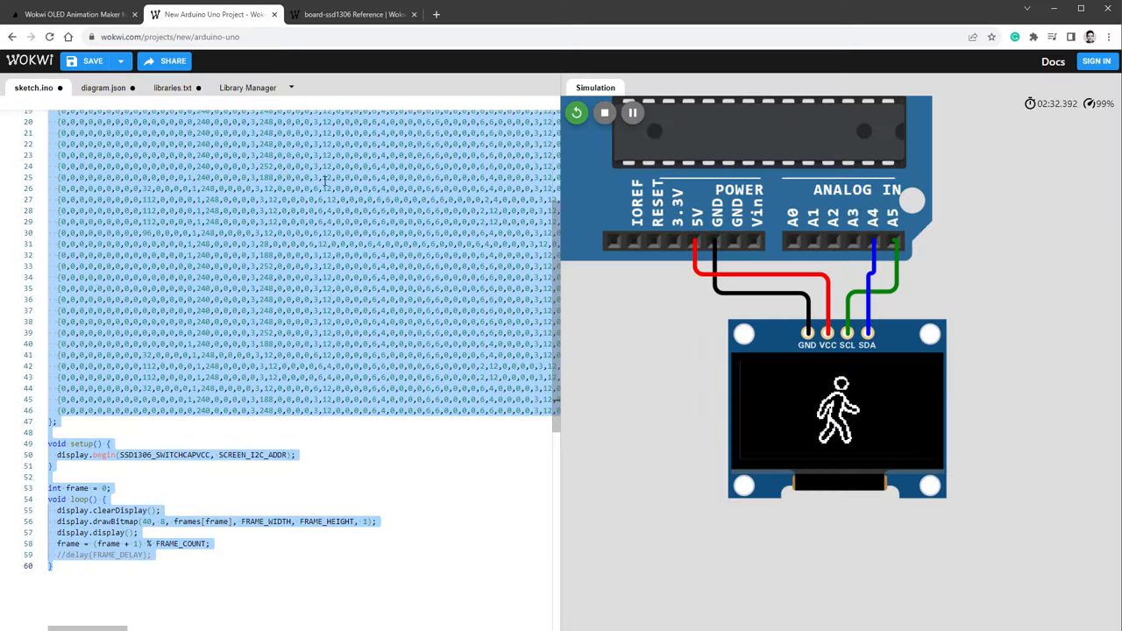
# Pick the infinity loader animation at size 64 in Wokwi Animator and generate its code.
pyautogui.click(75, 14)
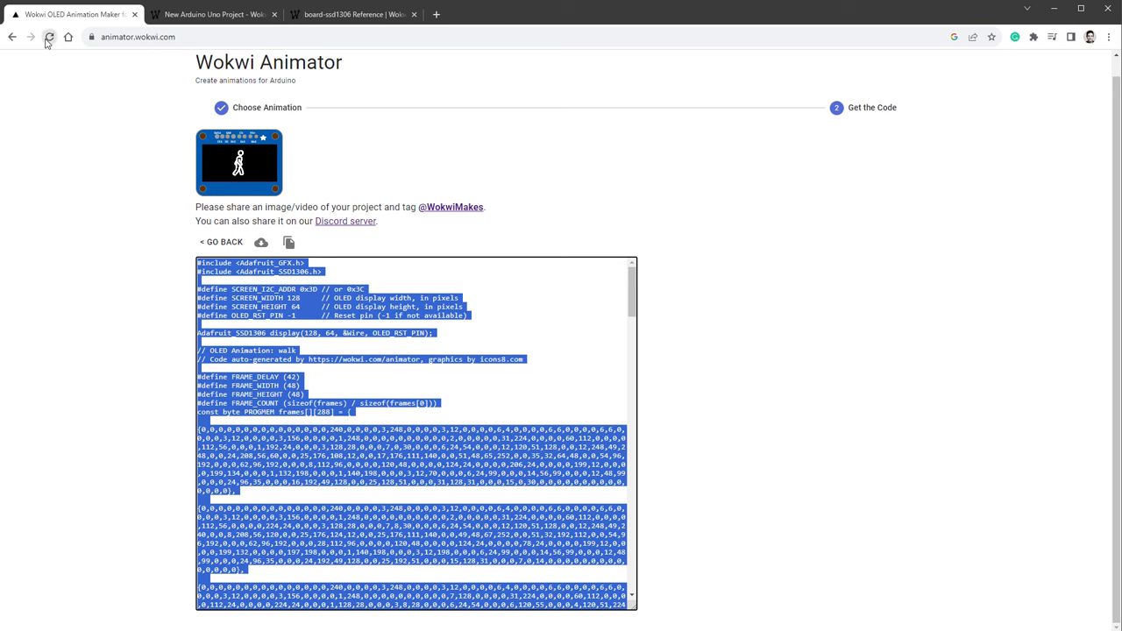
pyautogui.click(221, 242)
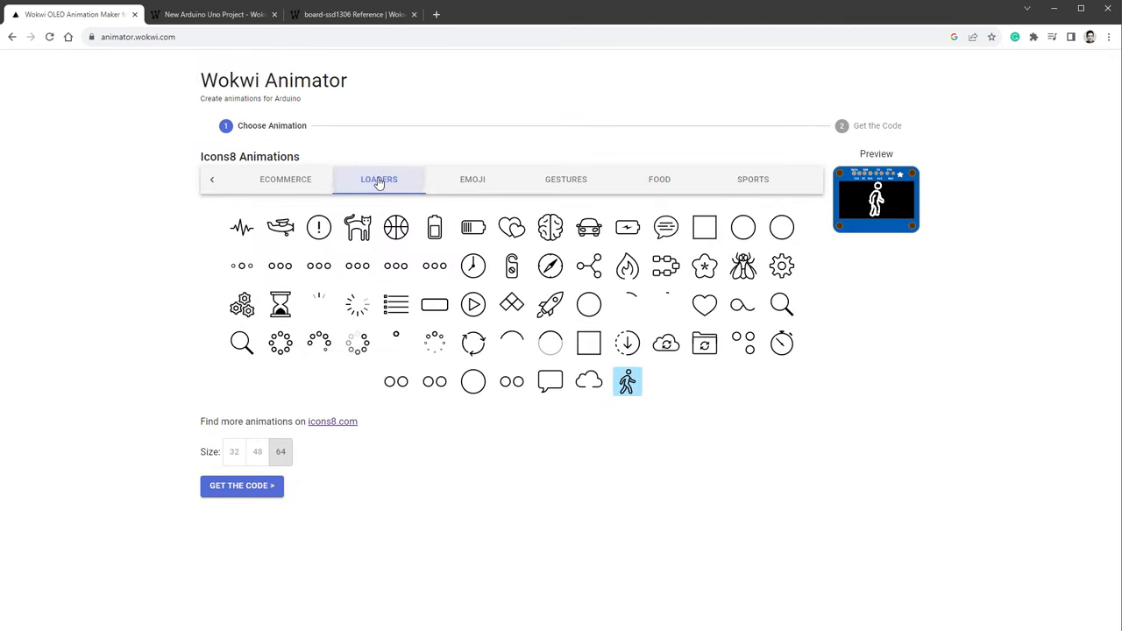
pyautogui.click(742, 304)
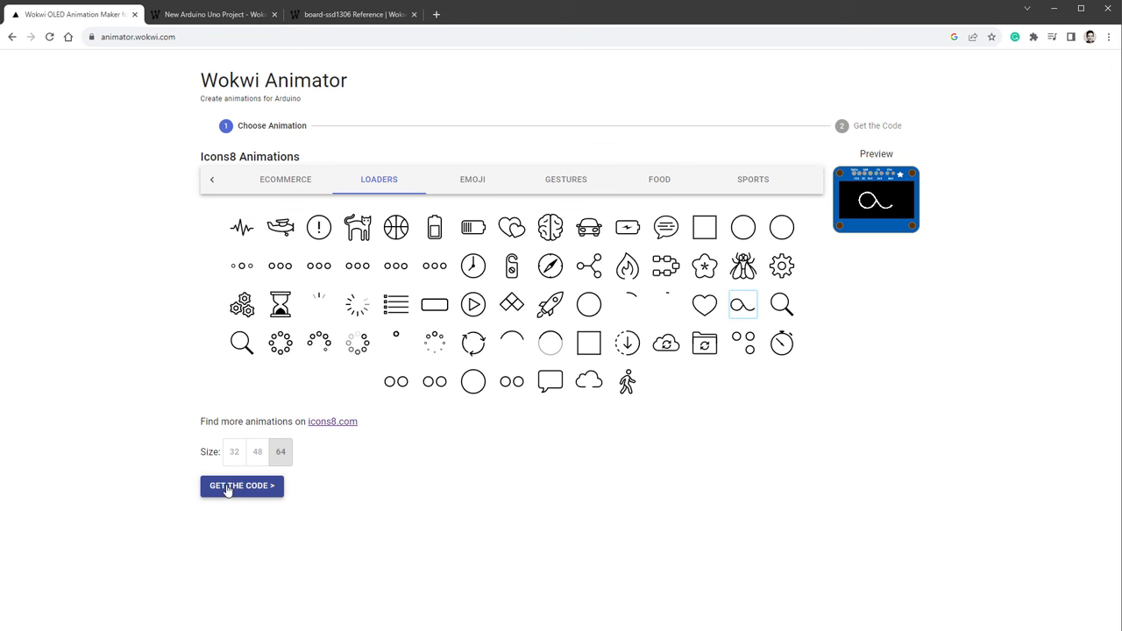
pyautogui.click(241, 484)
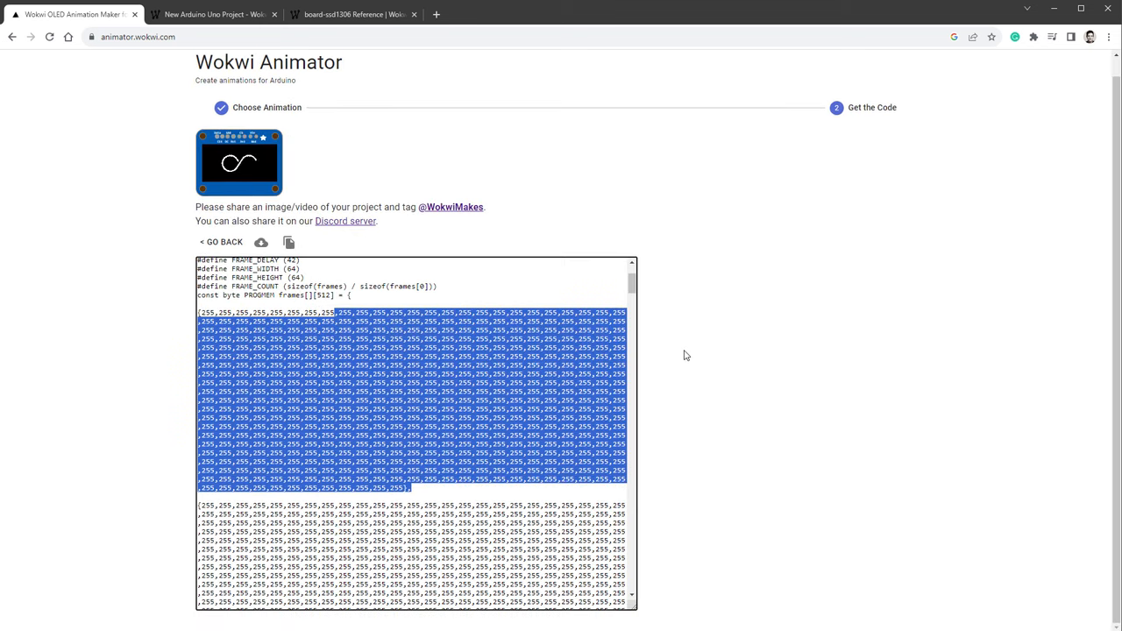
pyautogui.scroll(-3)
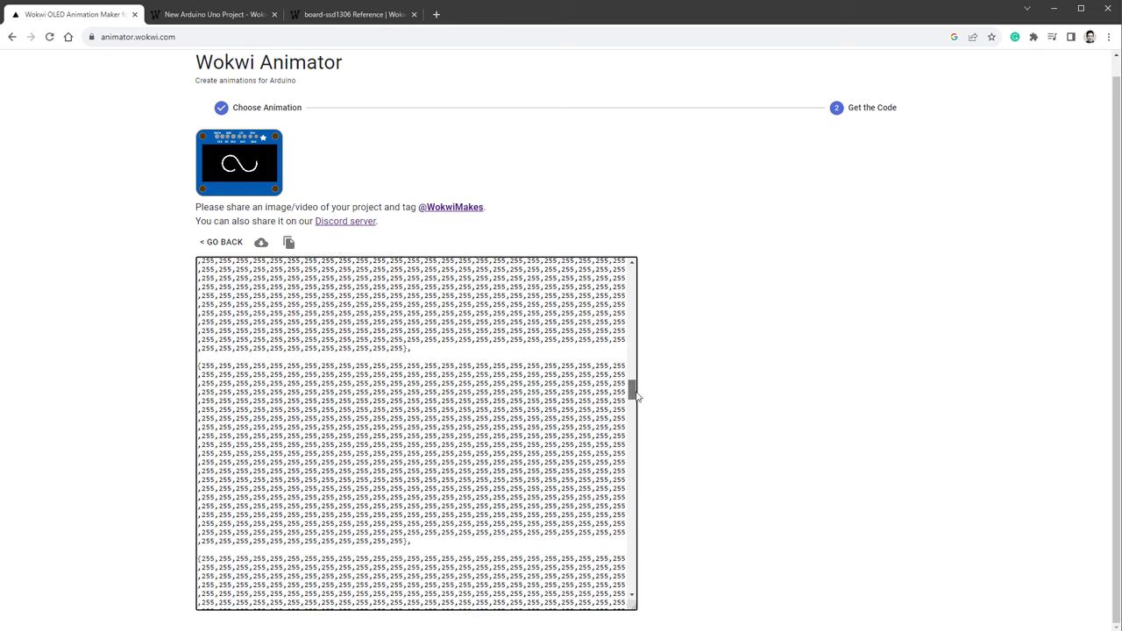
pyautogui.scroll(-3)
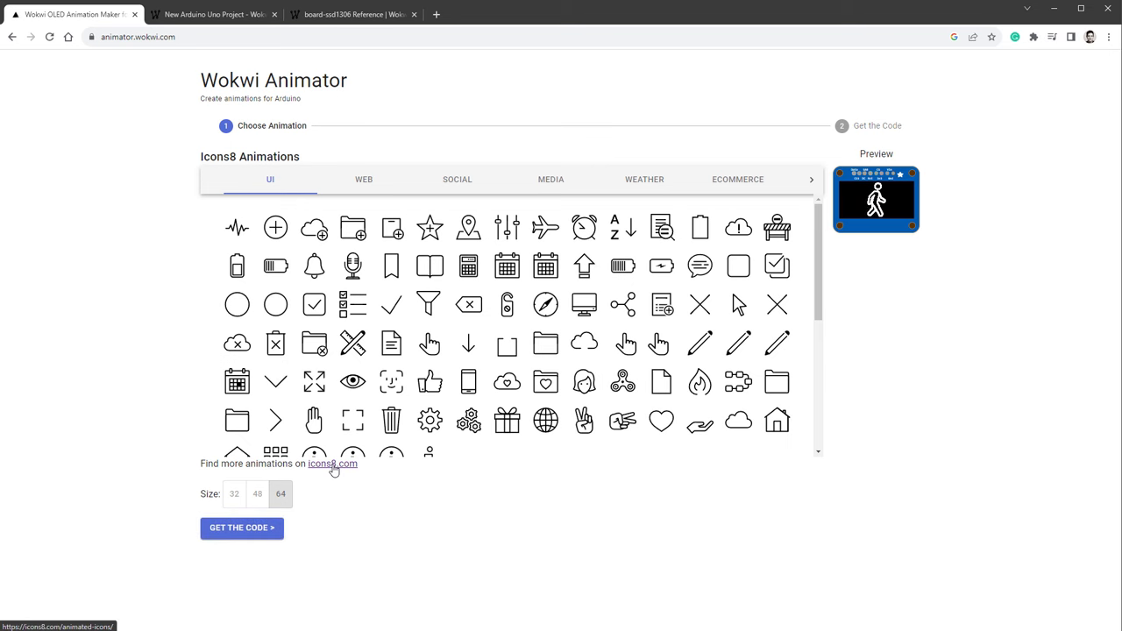
# Search Icons8 for 'infinity' and download the animated Infinity icon as a GIF.
pyautogui.click(332, 463)
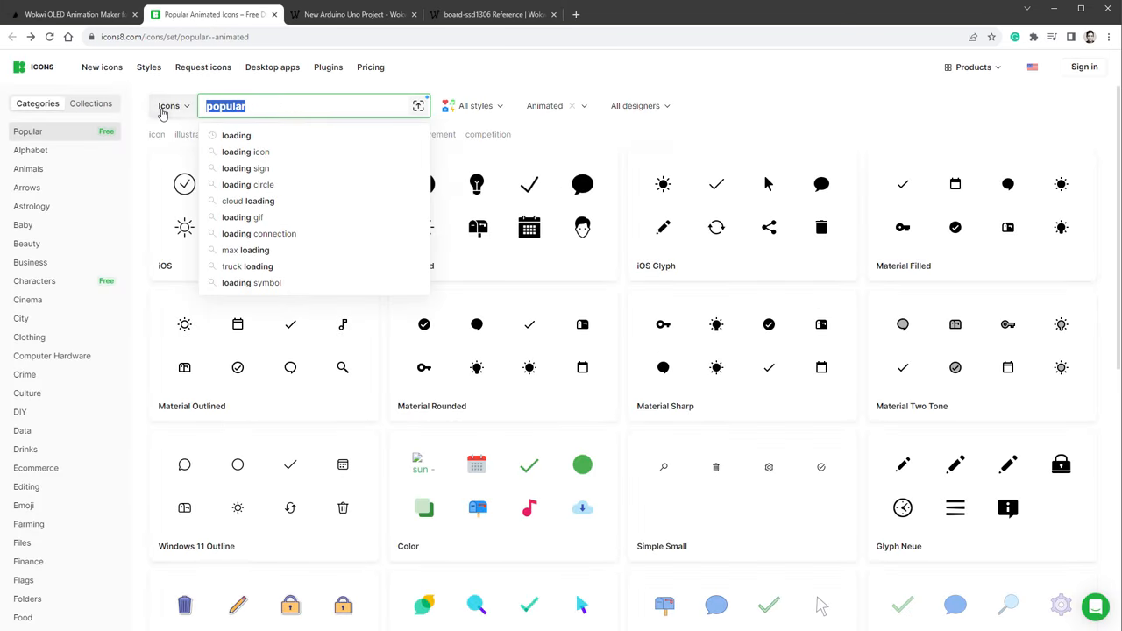
pyautogui.write('infinity')
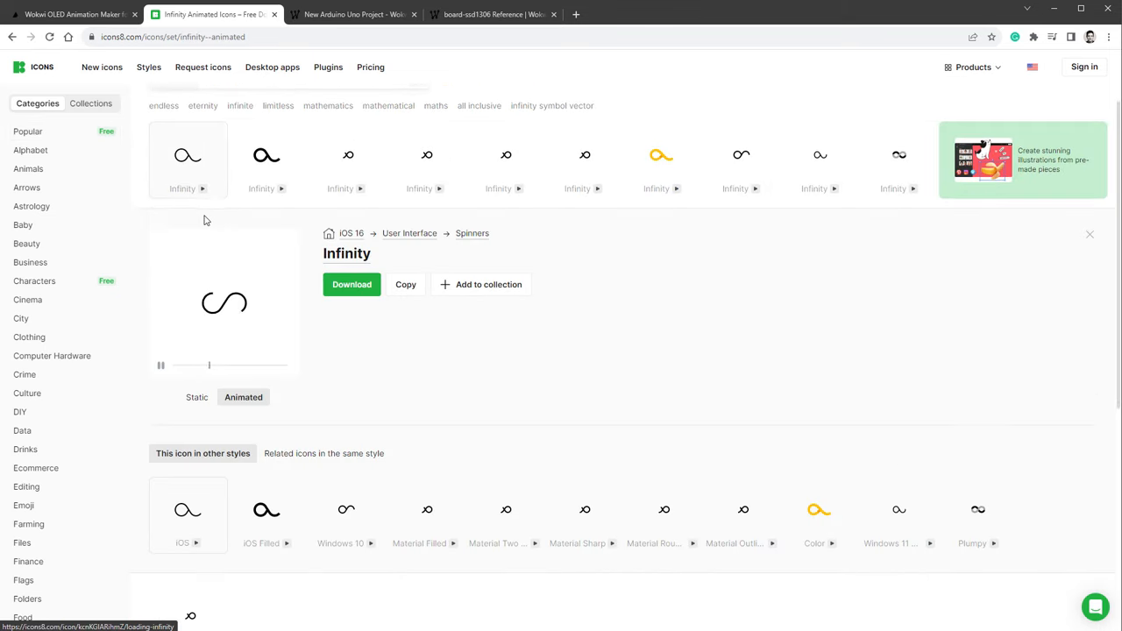
pyautogui.click(351, 284)
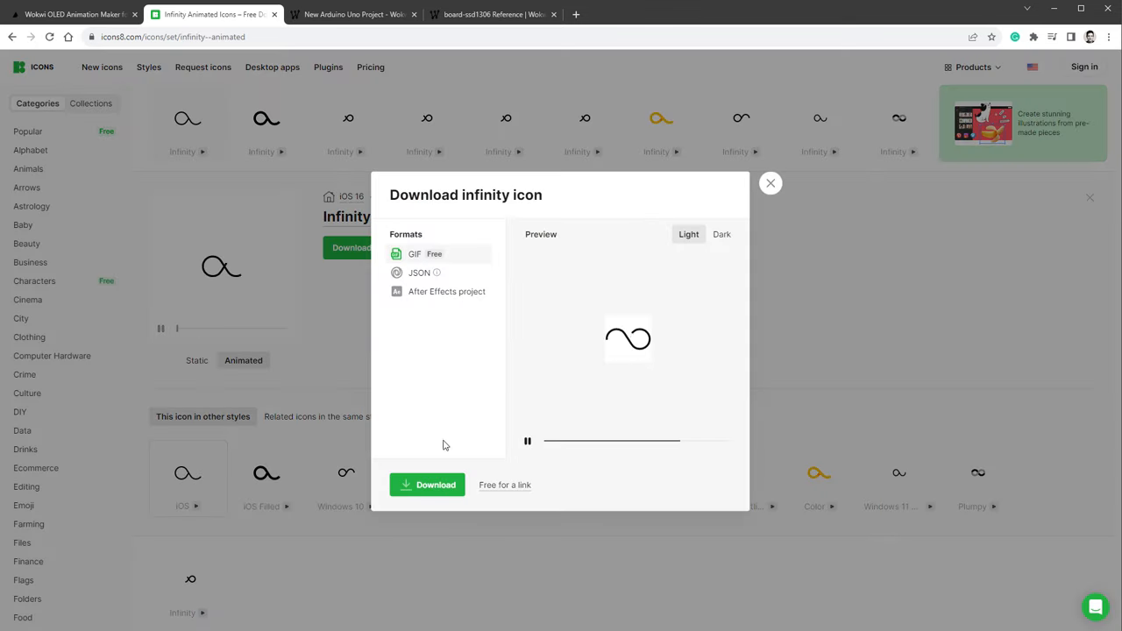
pyautogui.click(427, 485)
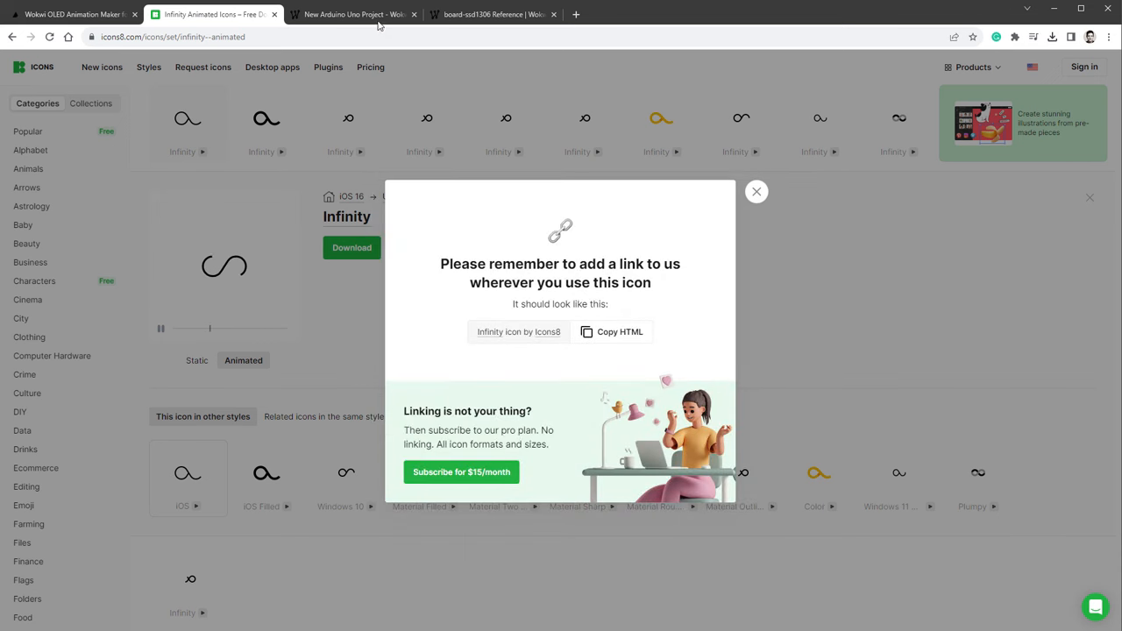
pyautogui.click(353, 14)
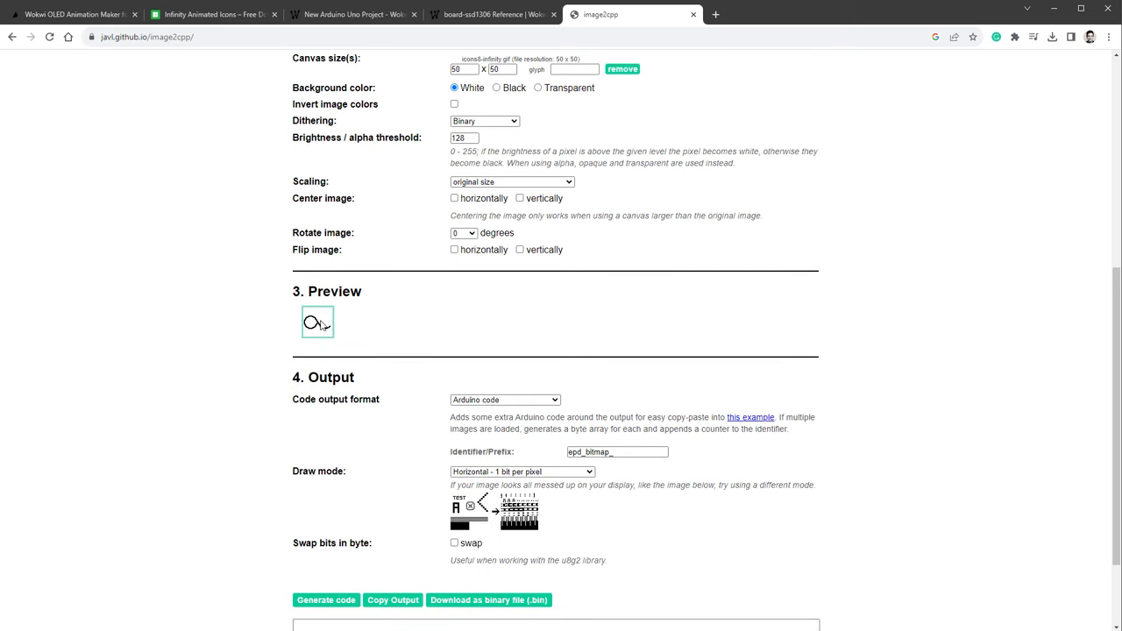
pyautogui.moveTo(388, 312)
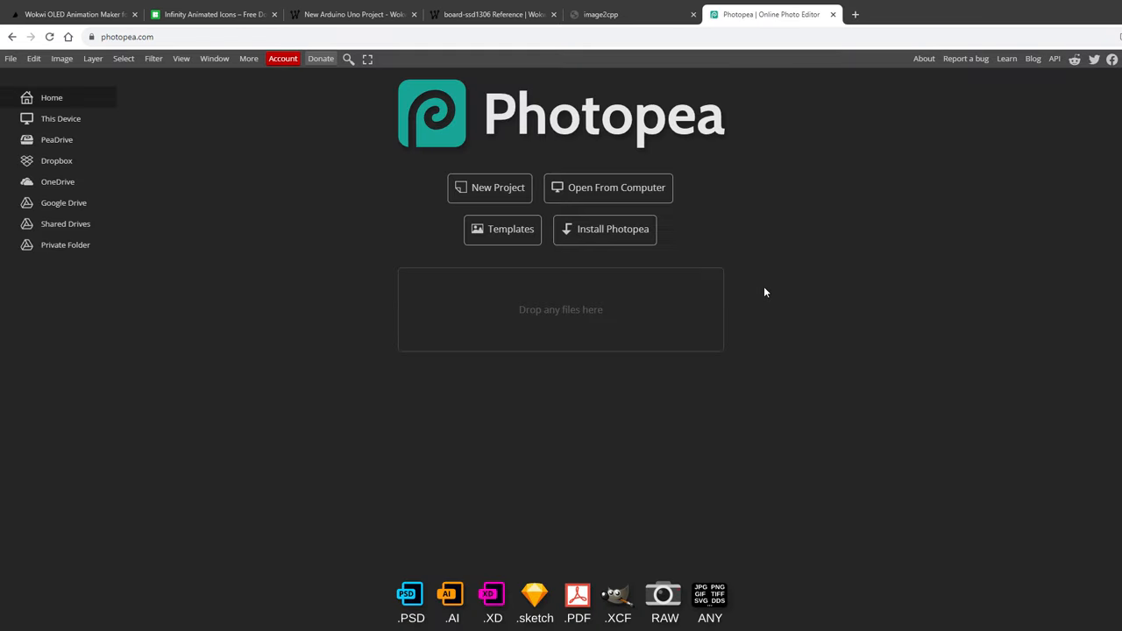
pyautogui.moveTo(724, 185)
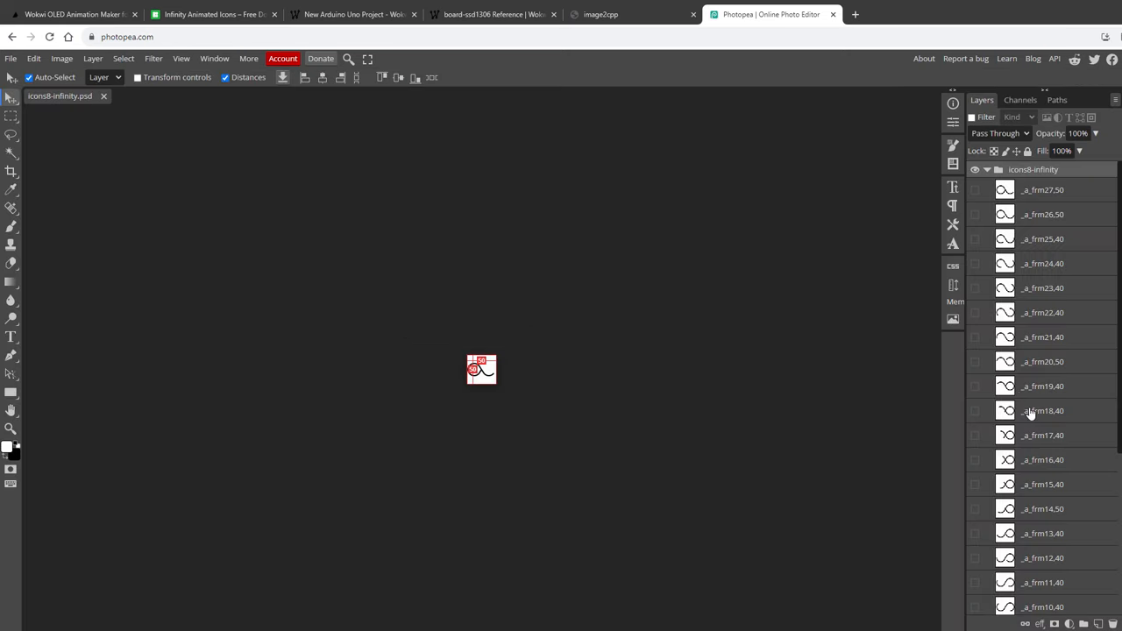
# Zoom in on the layered infinity GIF canvas with all frame layers visible.
pyautogui.scroll(-3)
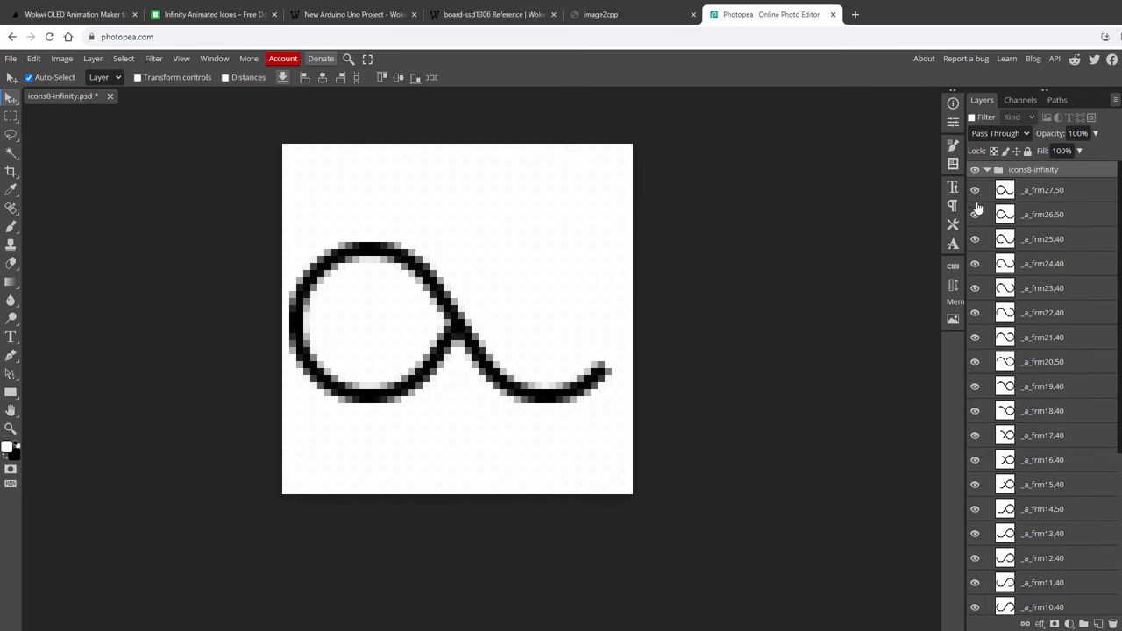
pyautogui.scroll(-3)
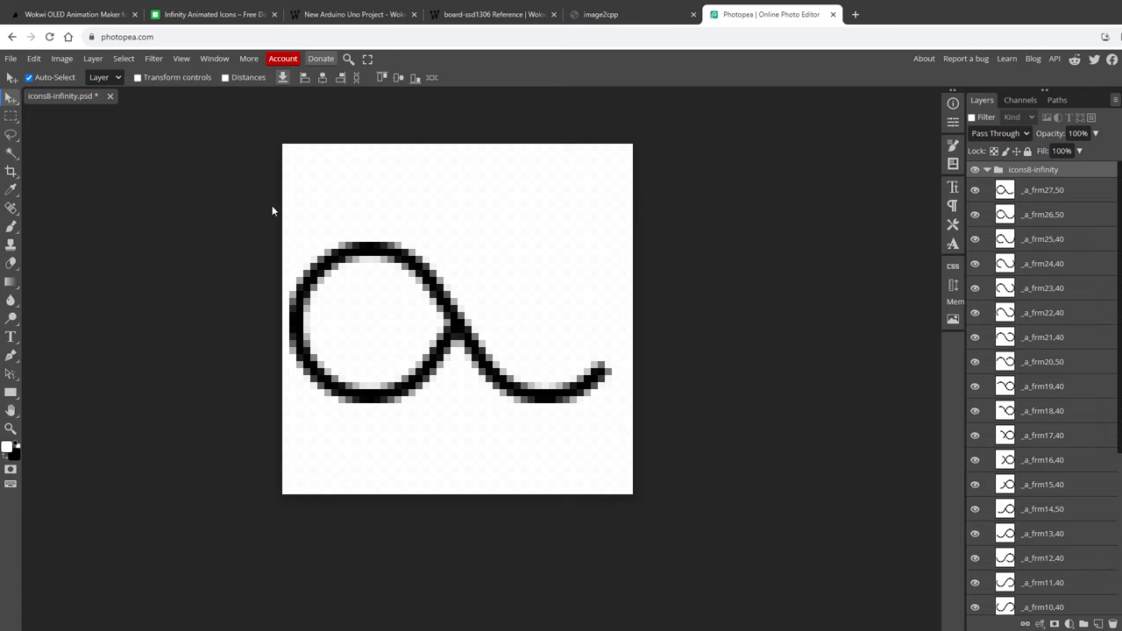
# Export all 28 frame layers as separate PNGs, without the '-e-' name filter or palettes.
pyautogui.click(11, 58)
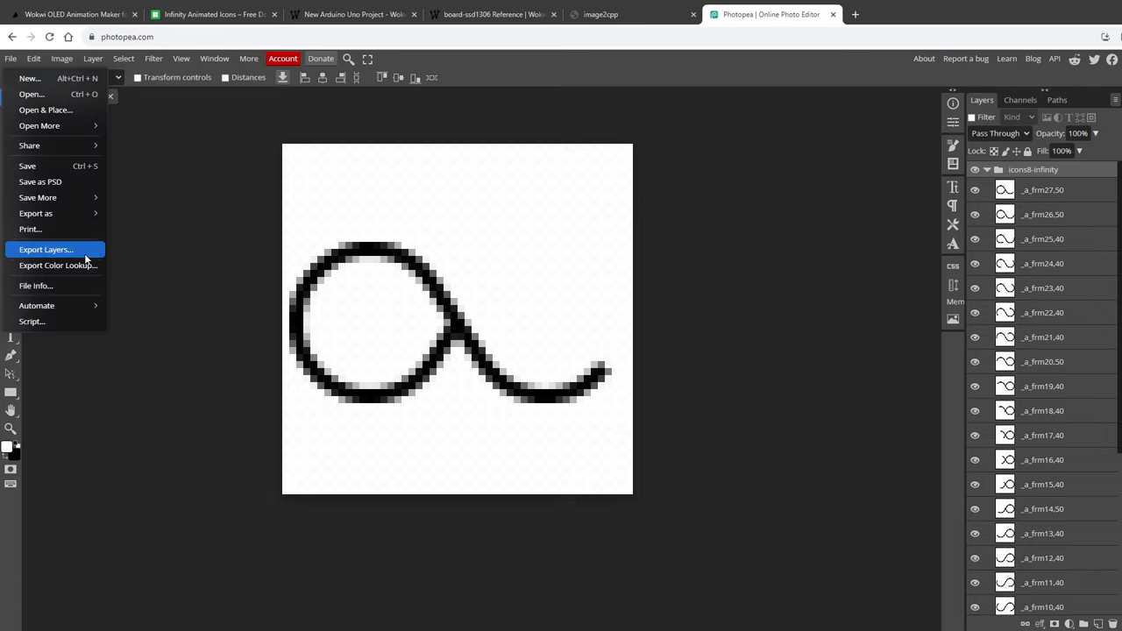
pyautogui.click(46, 249)
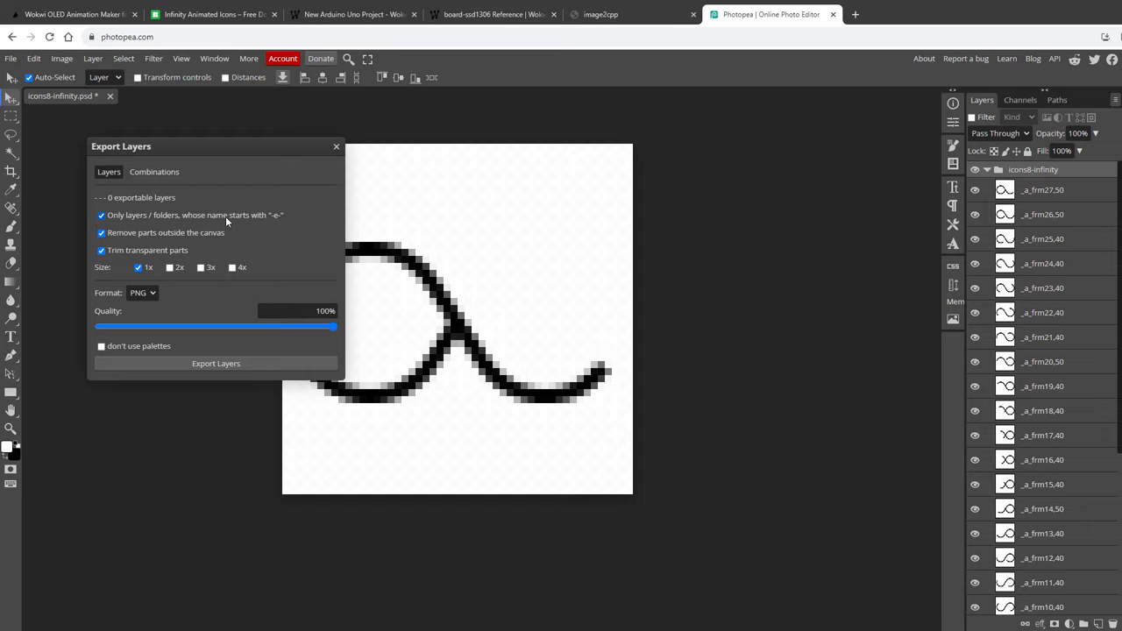
pyautogui.moveTo(993, 232)
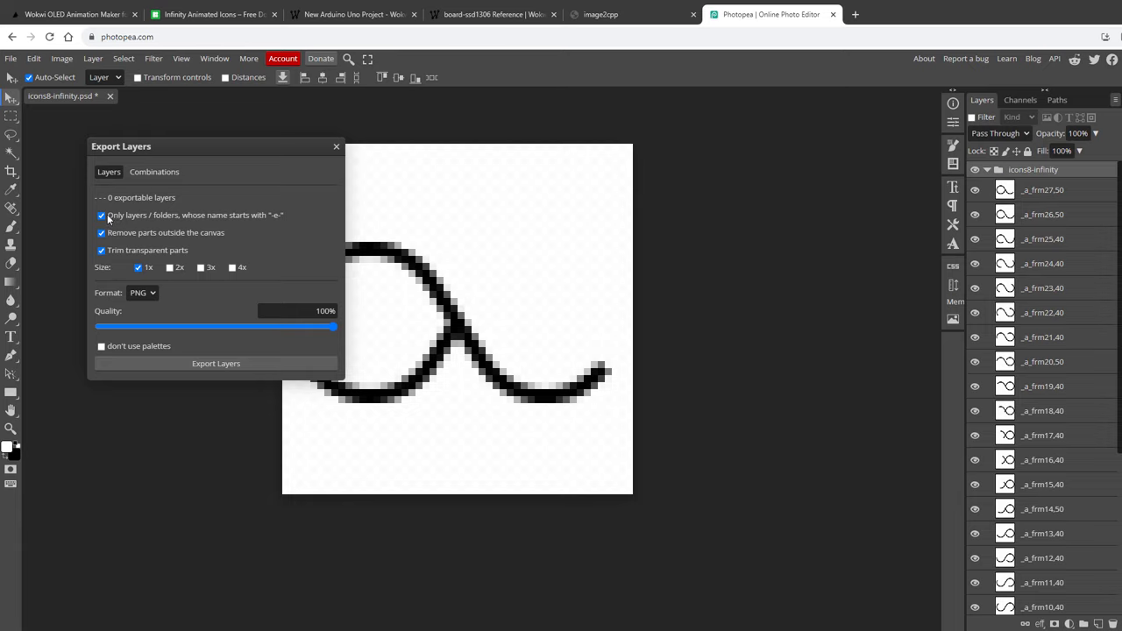
pyautogui.click(101, 215)
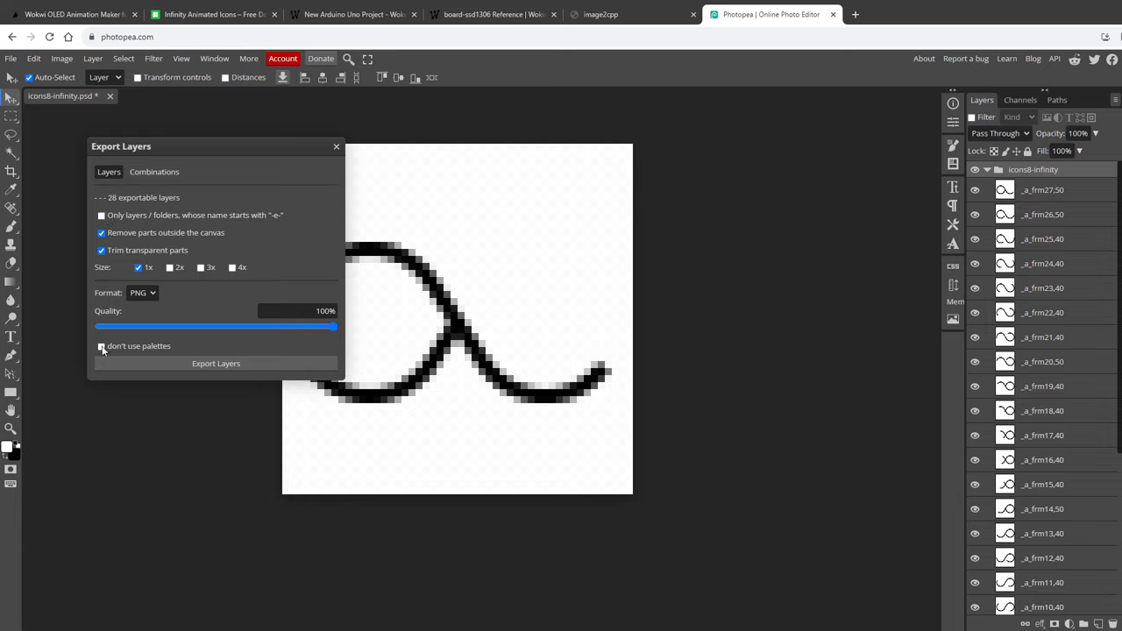
pyautogui.click(100, 345)
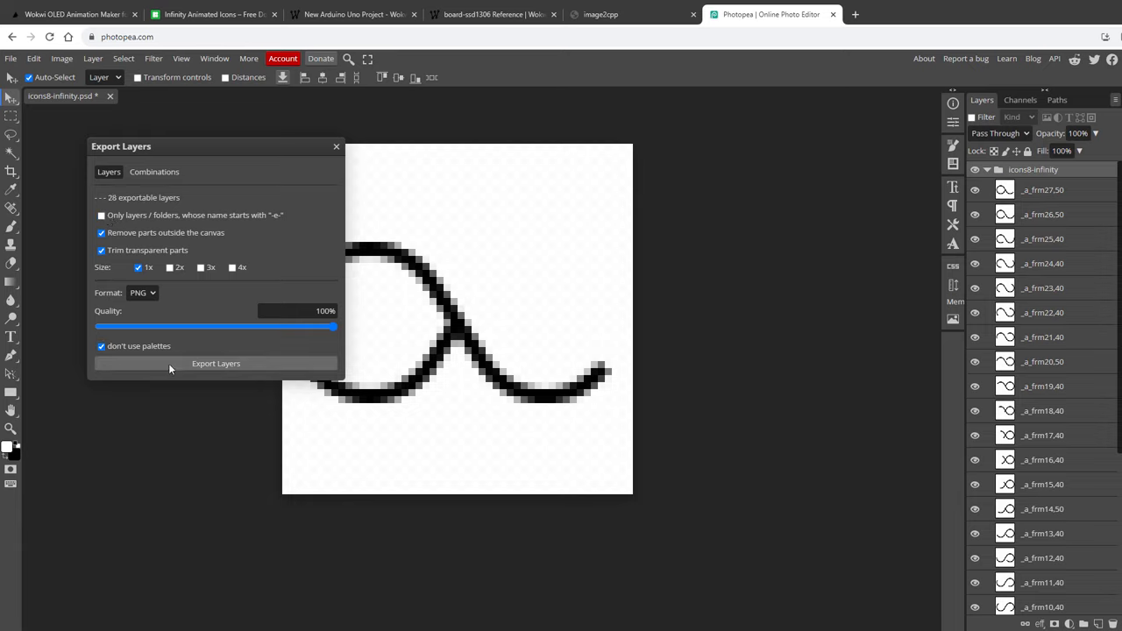
pyautogui.click(216, 363)
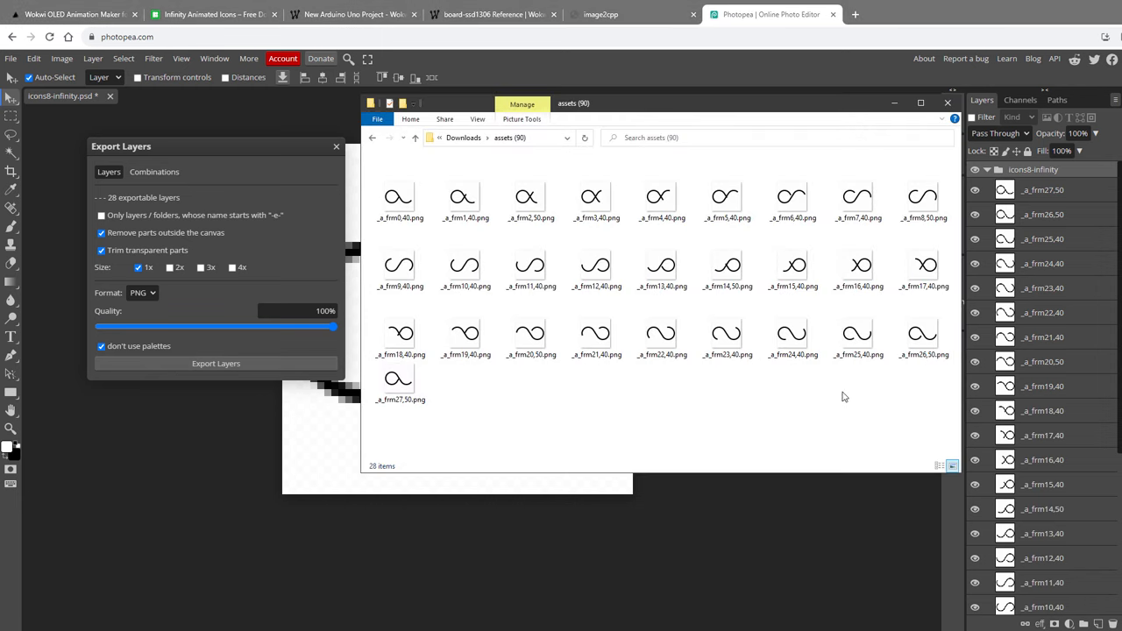
pyautogui.press('ctrl+a')
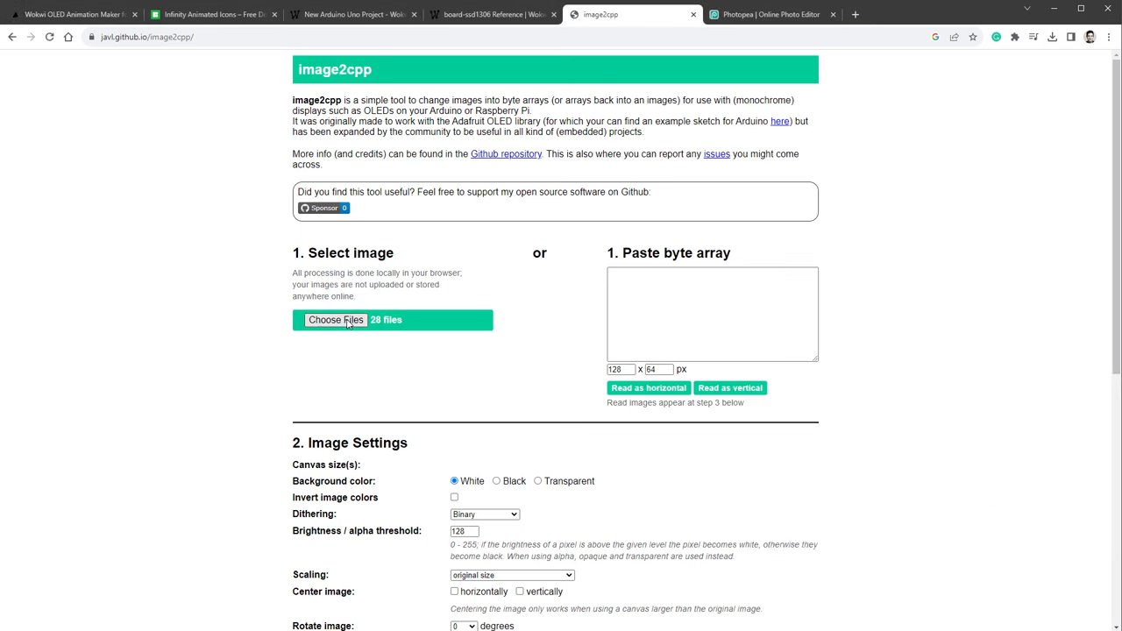
# Generate inverted, bit-swapped code for the 28 frames, copy it, and open the Wokwi project.
pyautogui.scroll(-3)
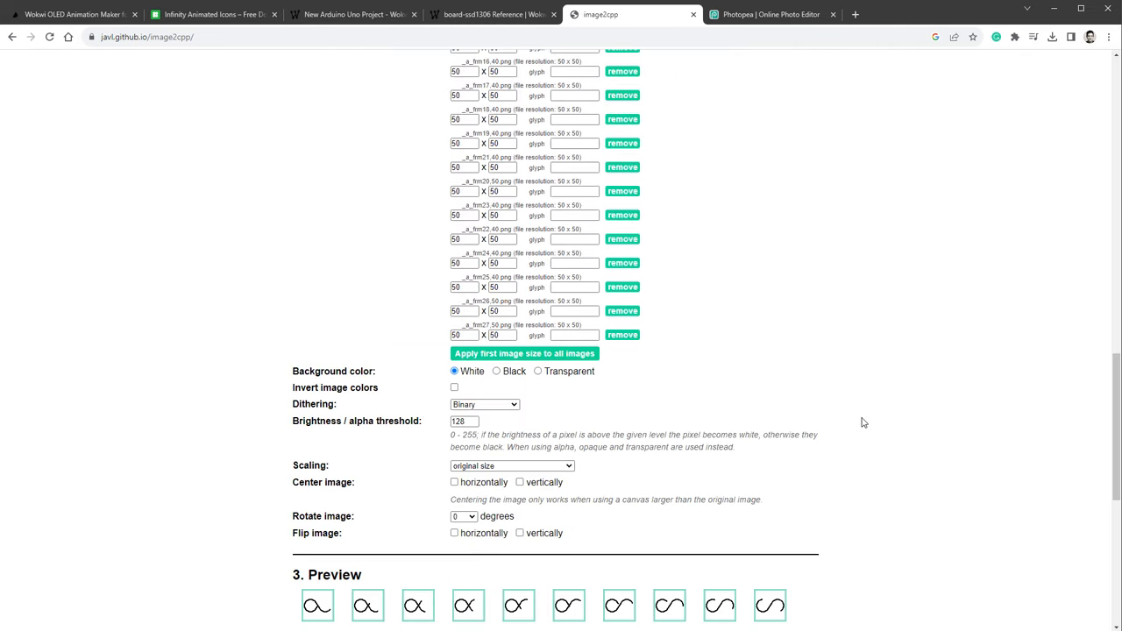
pyautogui.scroll(-3)
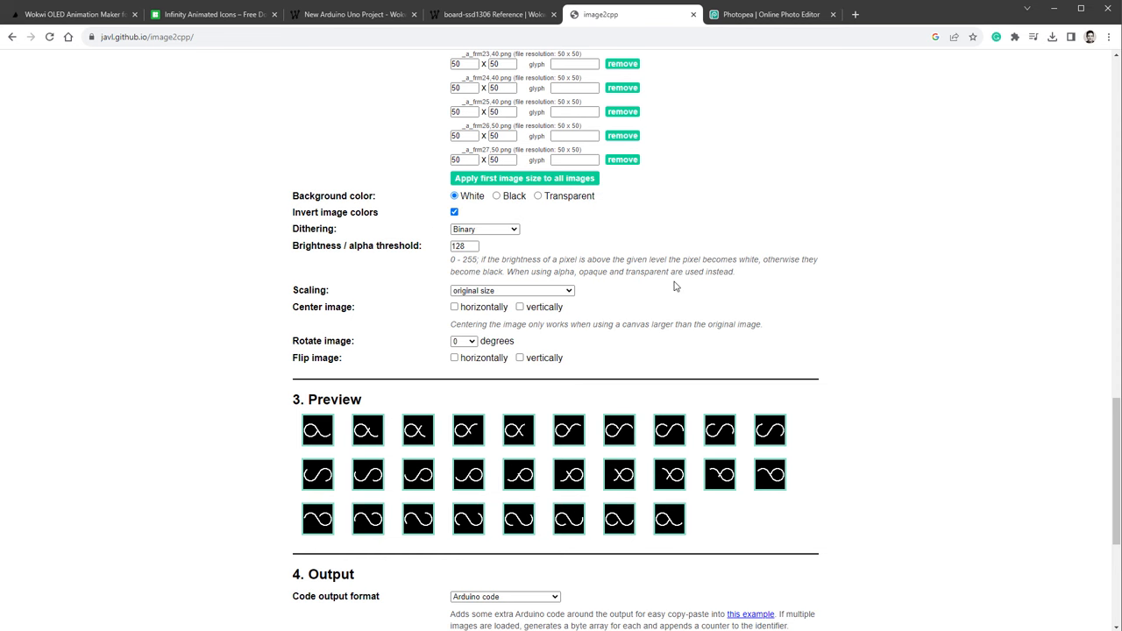
pyautogui.scroll(-3)
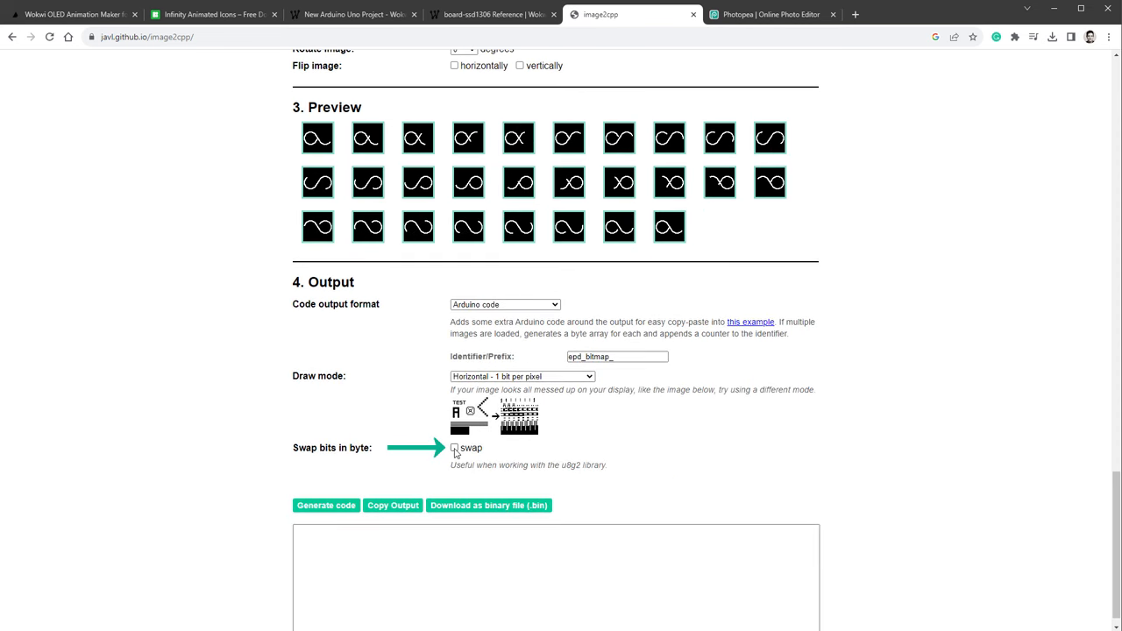
pyautogui.doubleClick(570, 464)
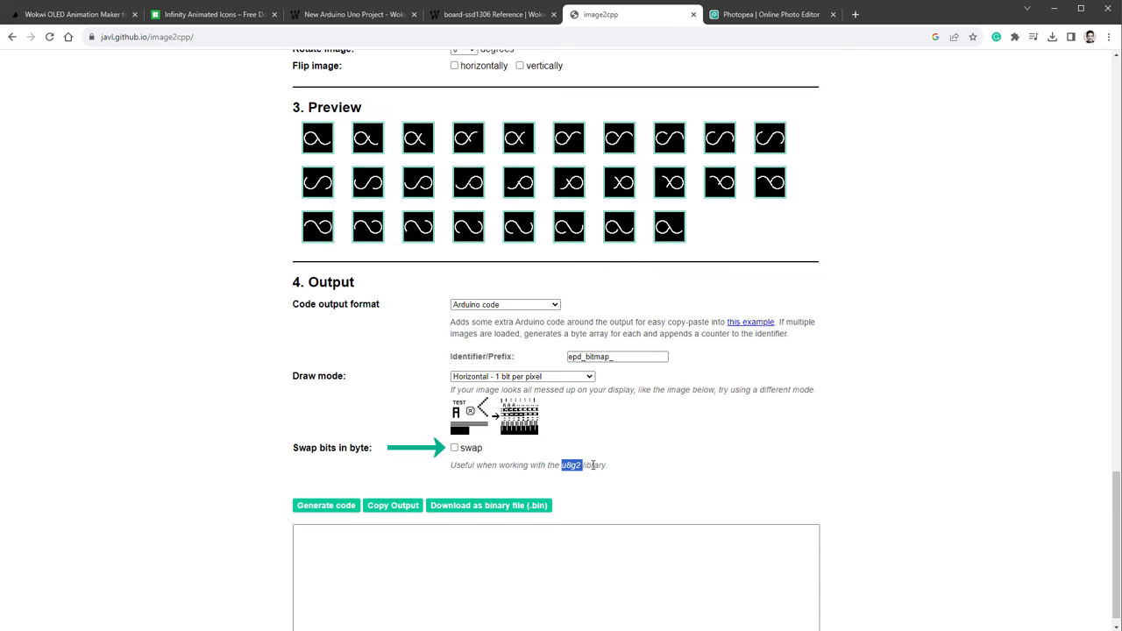
pyautogui.click(454, 448)
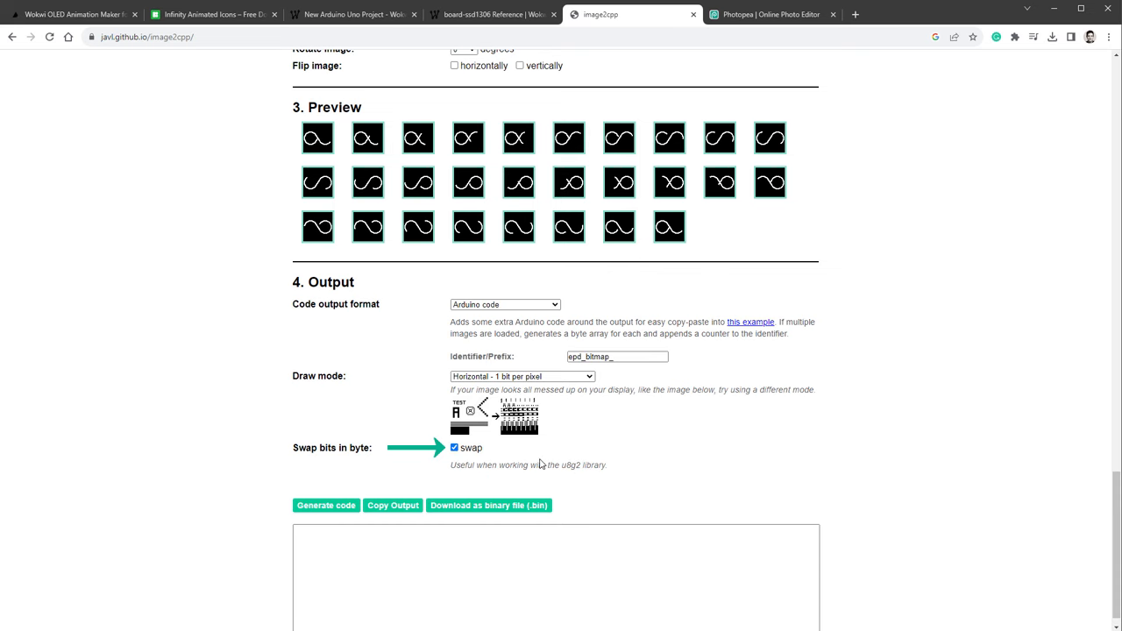
pyautogui.click(325, 505)
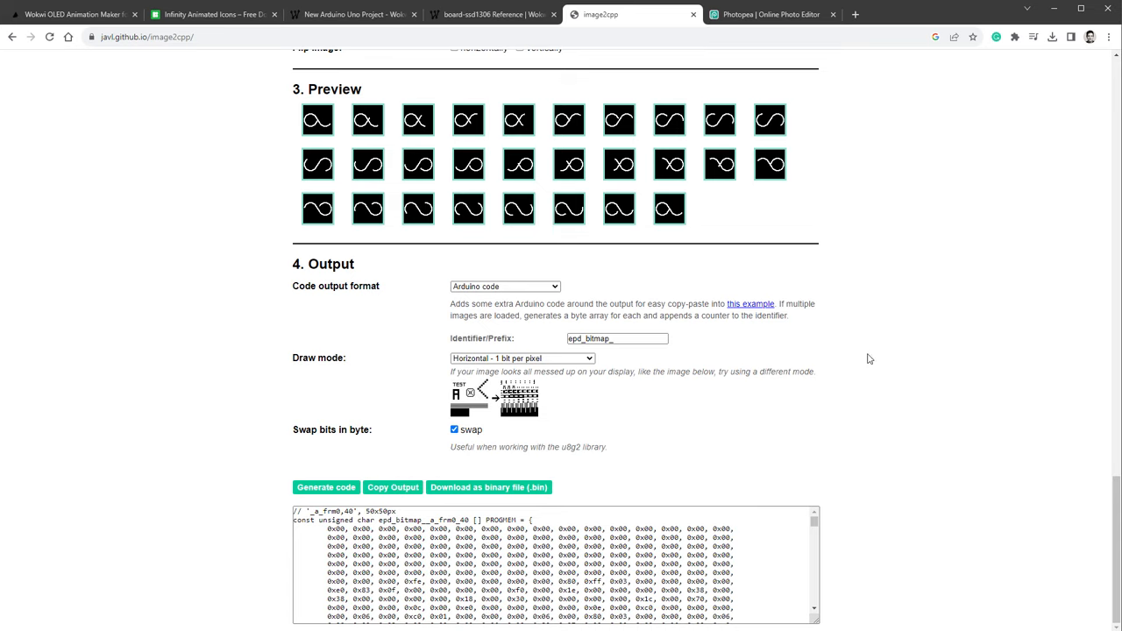
pyautogui.moveTo(871, 359)
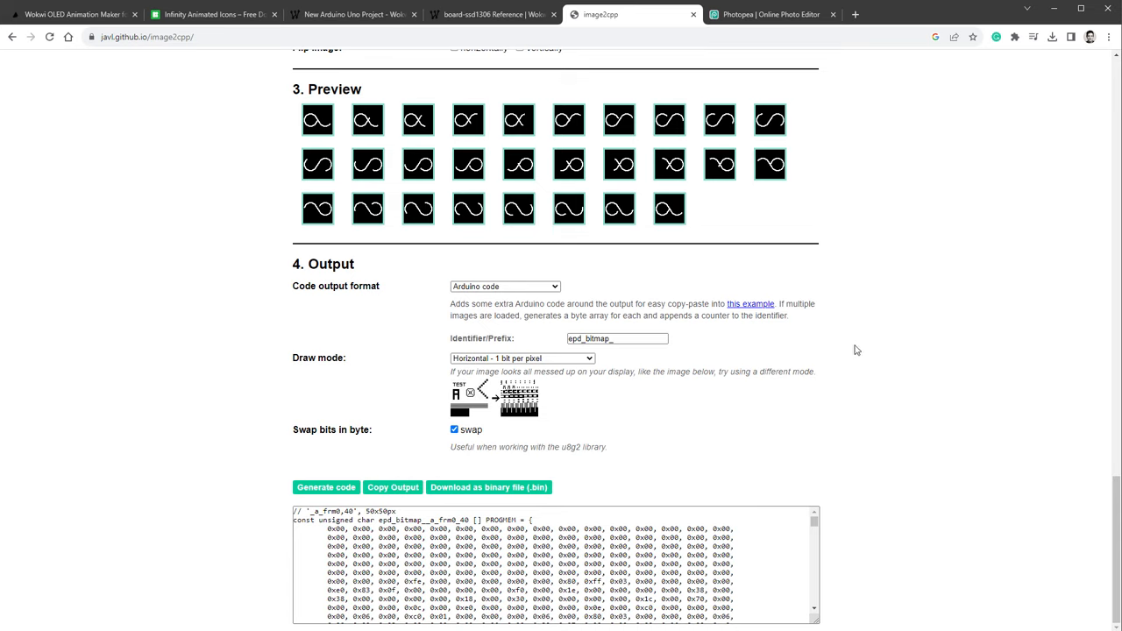
pyautogui.click(894, 14)
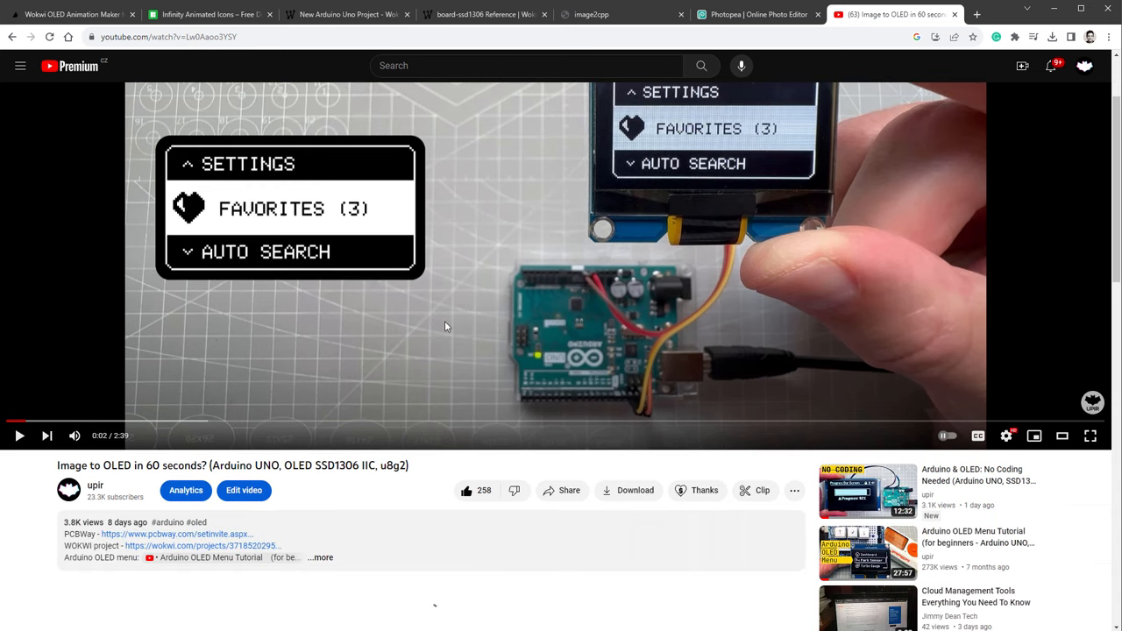
pyautogui.click(894, 14)
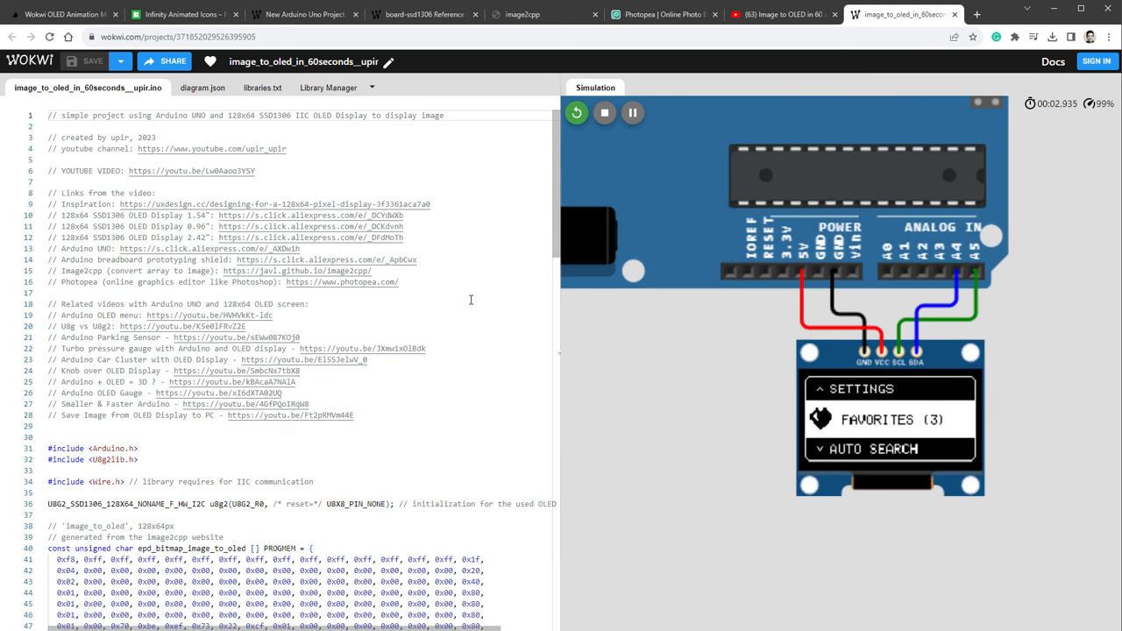
# Select and delete the epd_bitmap_image_to_oled array in the .ino editor.
pyautogui.scroll(-3)
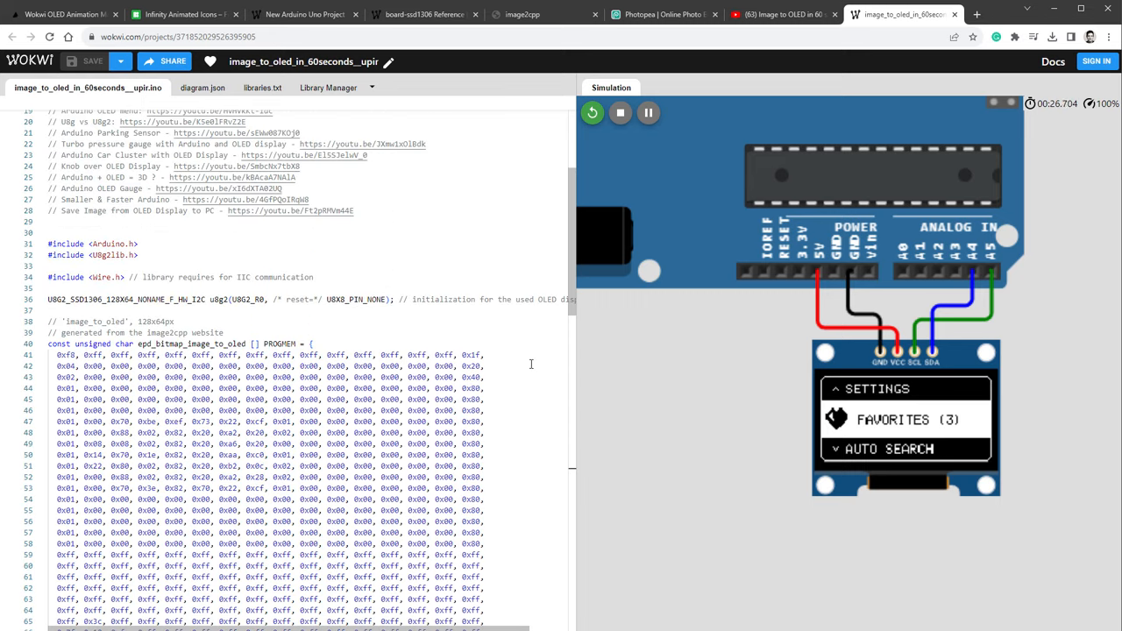
pyautogui.doubleClick(107, 255)
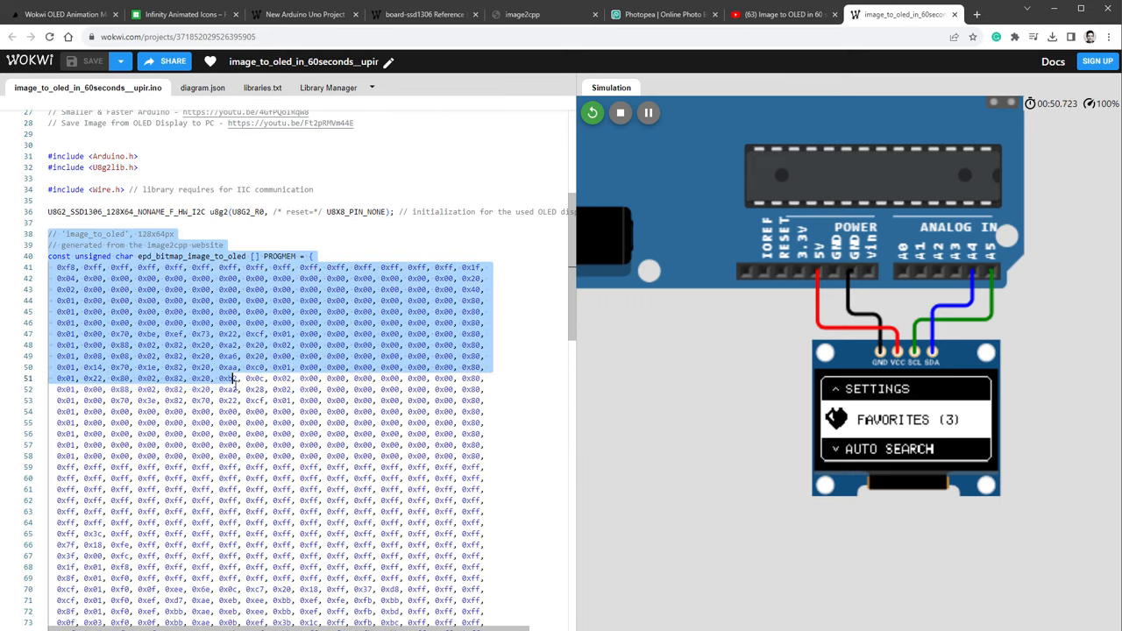
pyautogui.scroll(-3)
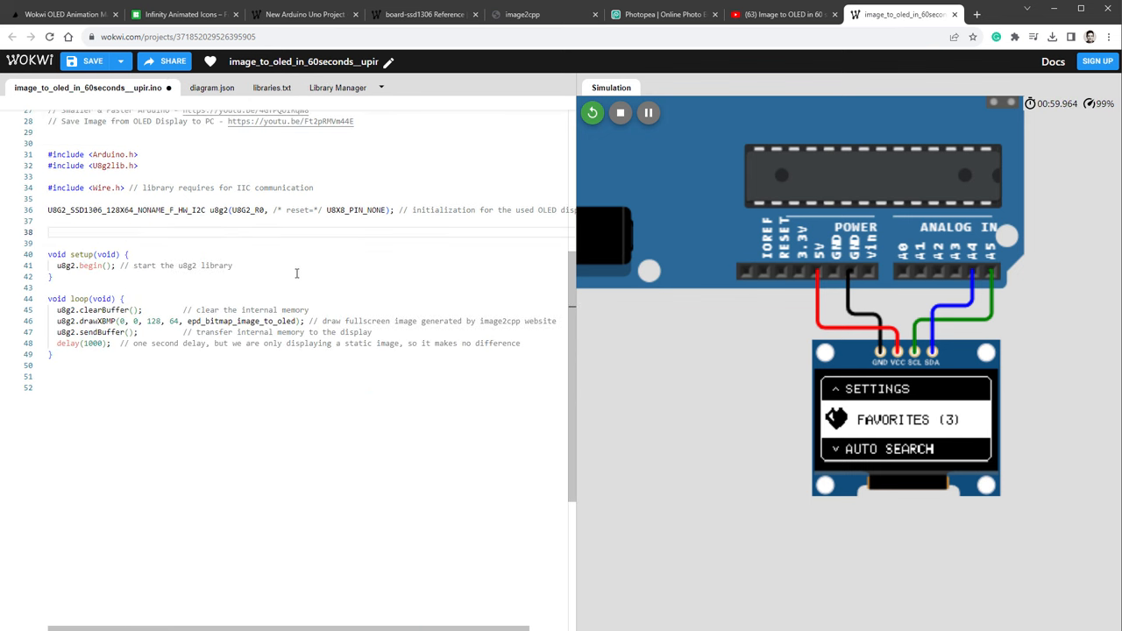
# Paste the frame arrays at line 39 and draw epd_bitmap__a_frm0_40 at 0, 0, 50×50.
pyautogui.scroll(-3)
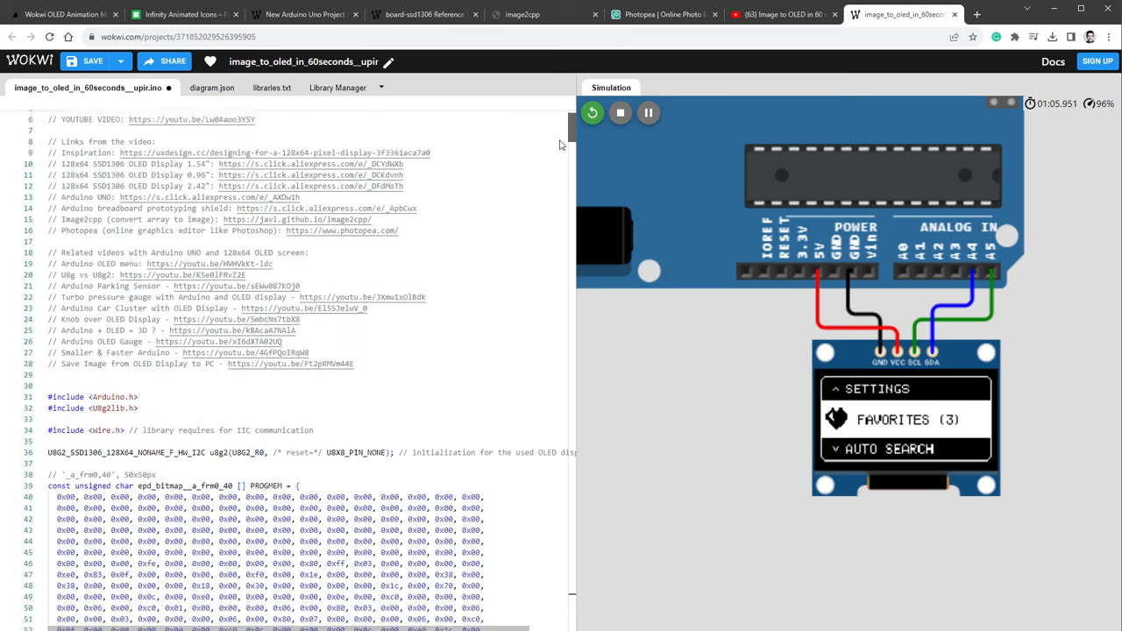
pyautogui.scroll(-3)
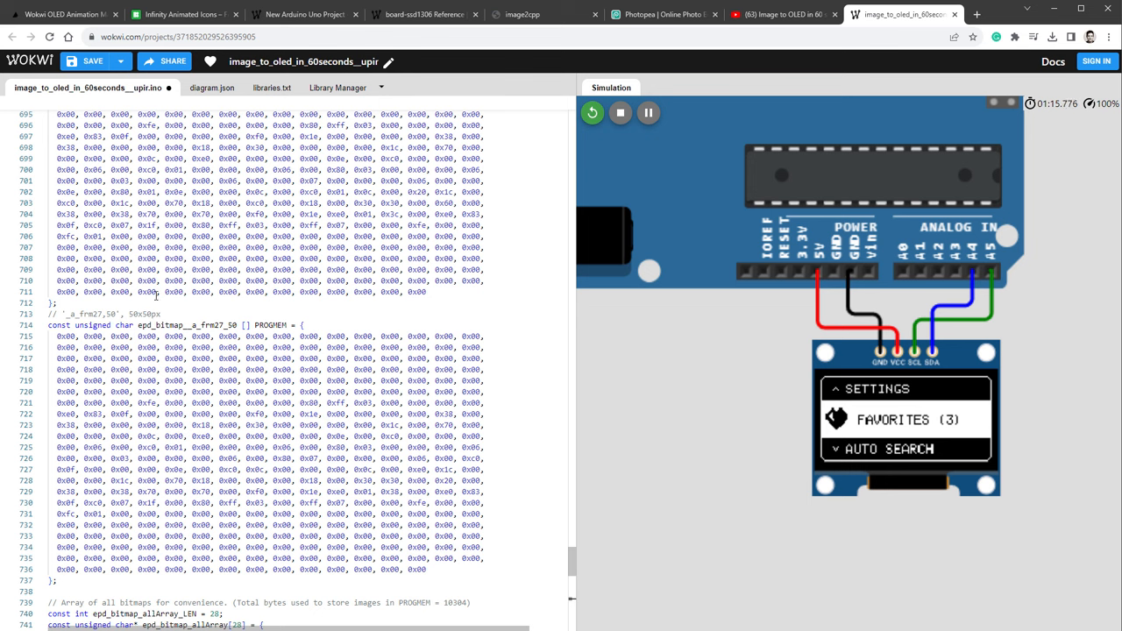
pyautogui.scroll(-3)
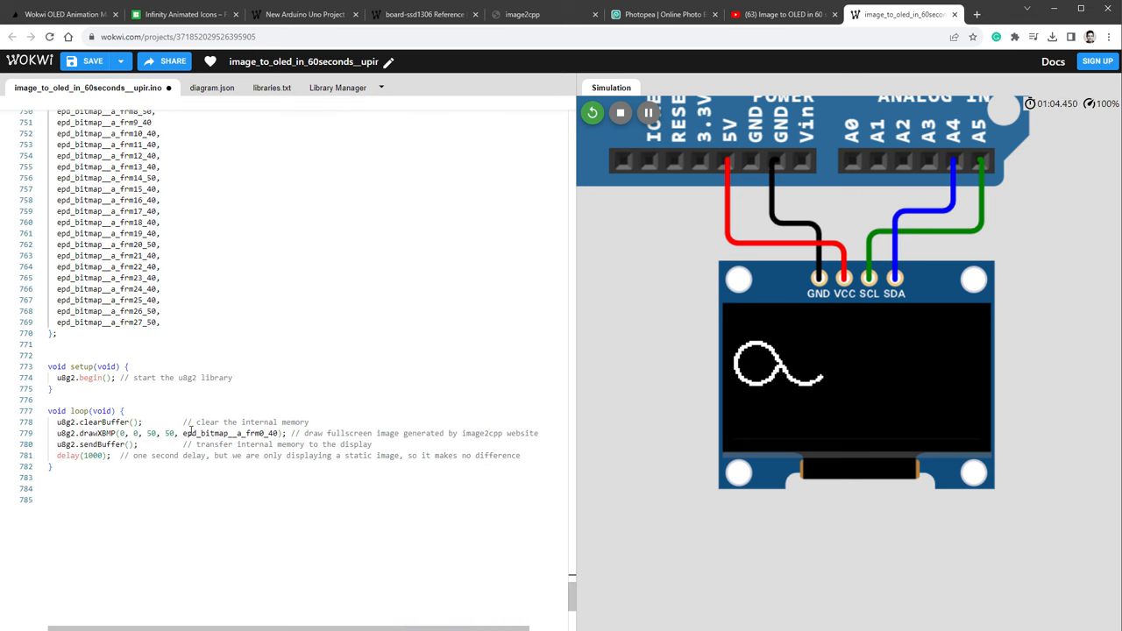
# Cycle a counter through the 28 epd_bitmap_allArray frames at 39,7 and restart the simulation.
pyautogui.write('epd_bitmap_allArray[28]')
pyautogui.write('int')
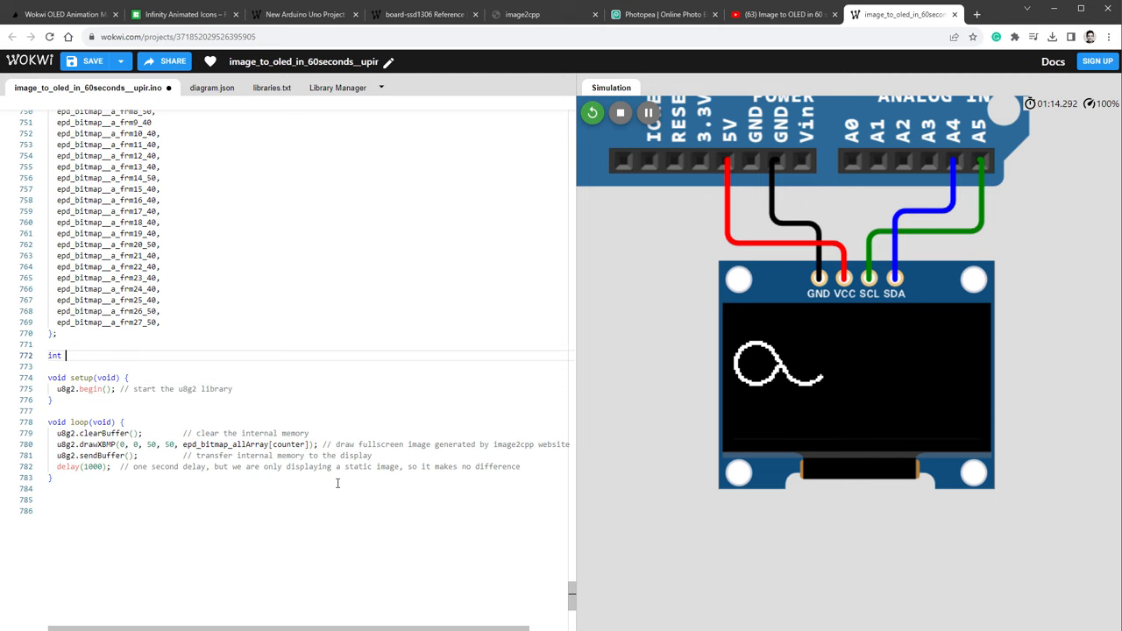
pyautogui.write('counter = 0;')
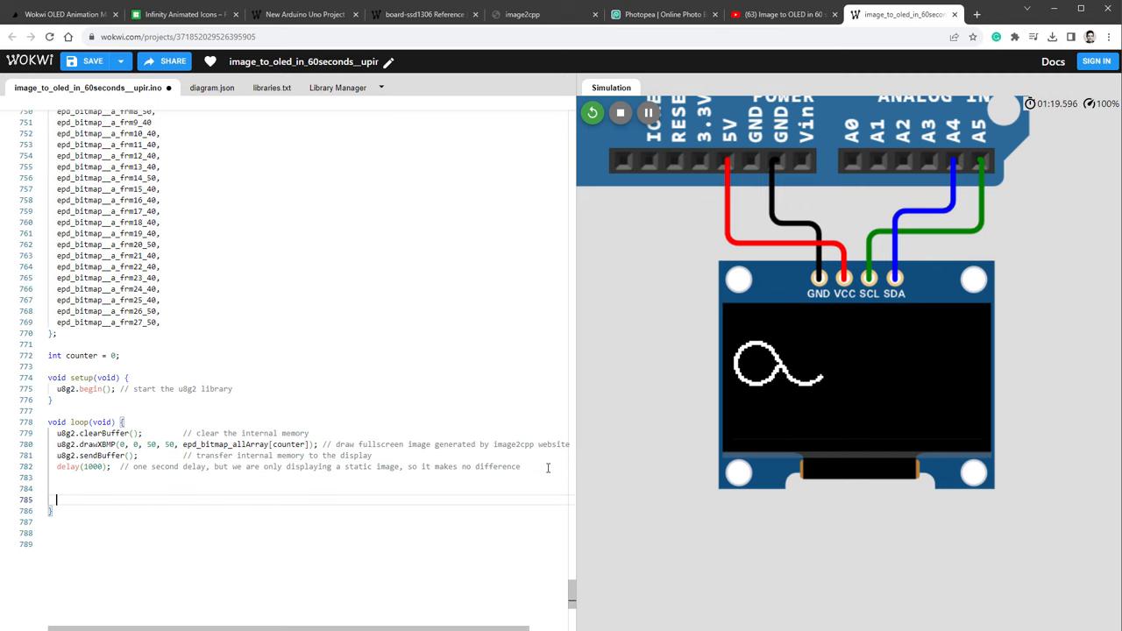
pyautogui.write('cour')
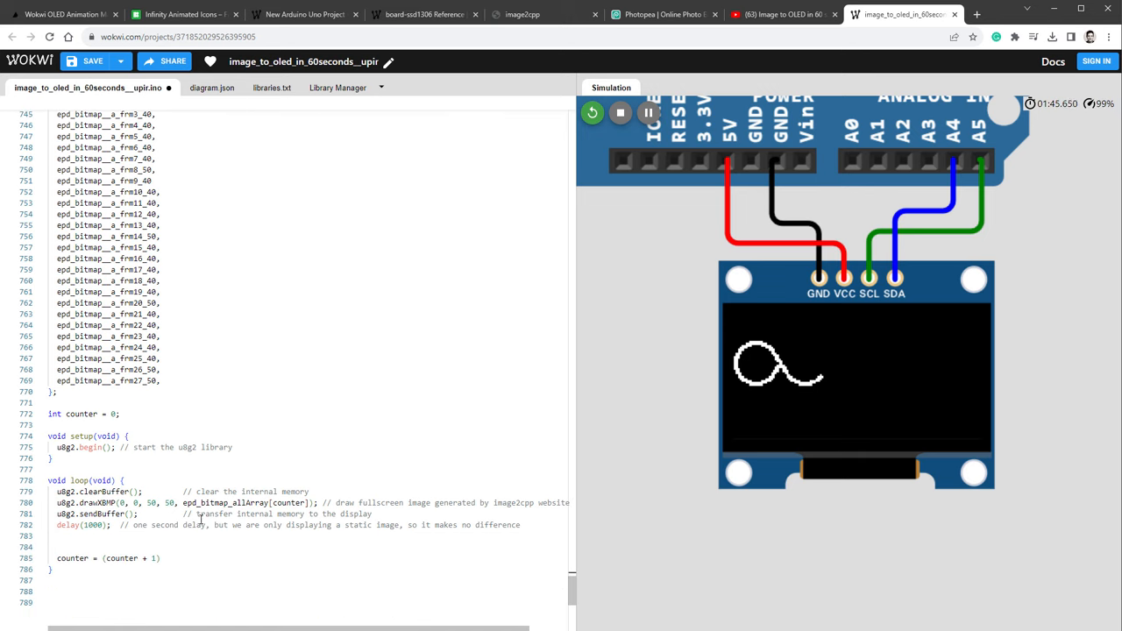
pyautogui.write('%')
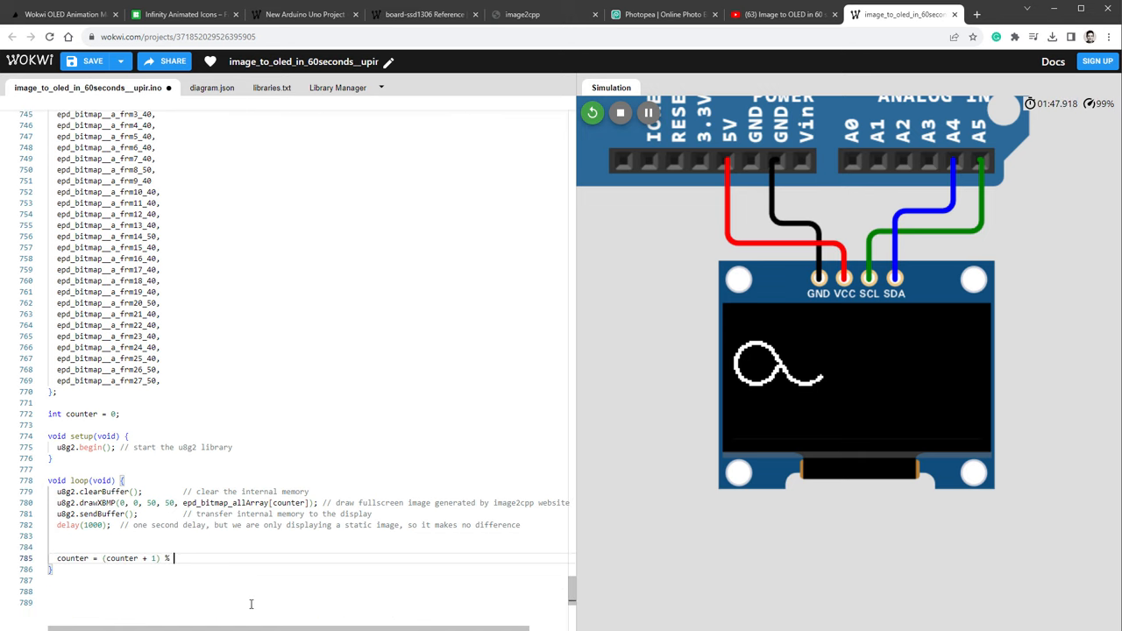
pyautogui.write('28;')
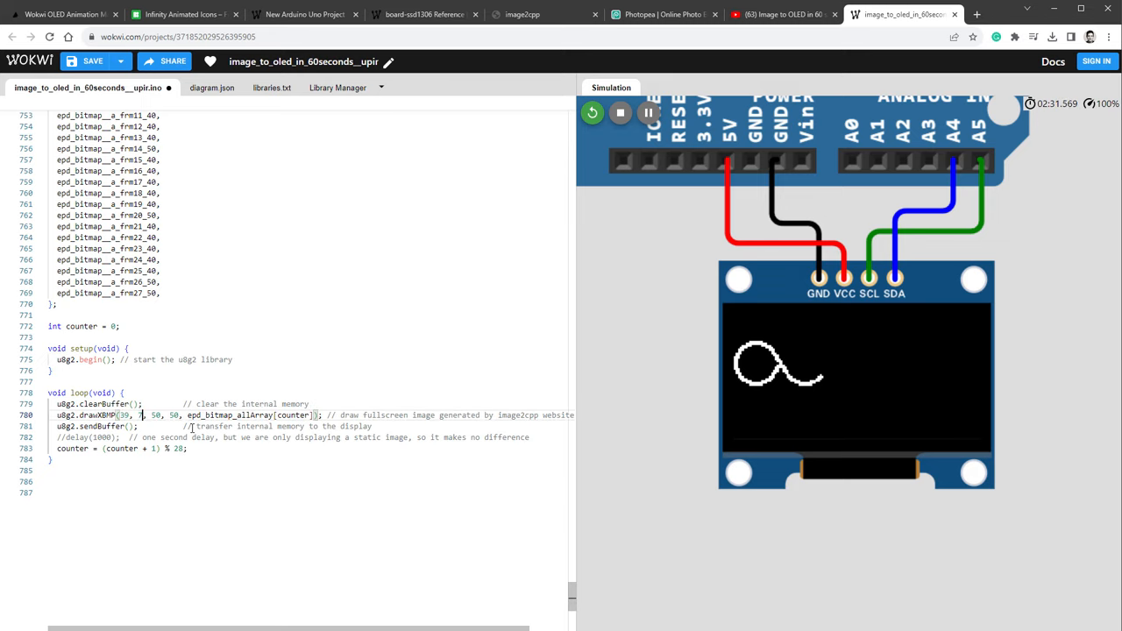
pyautogui.click(620, 113)
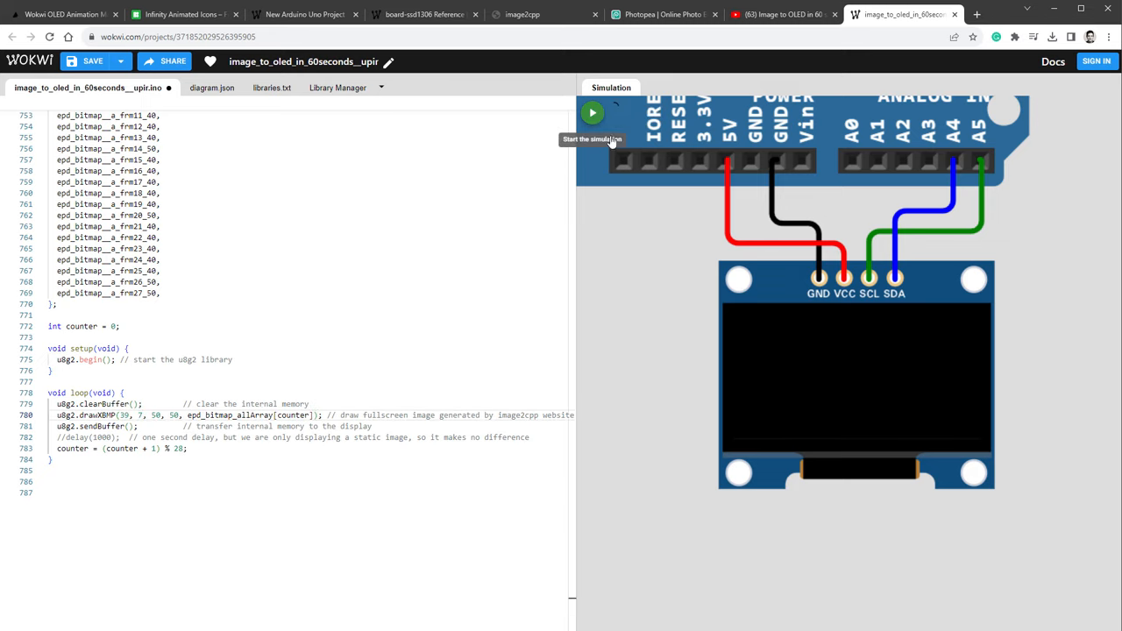
pyautogui.click(593, 112)
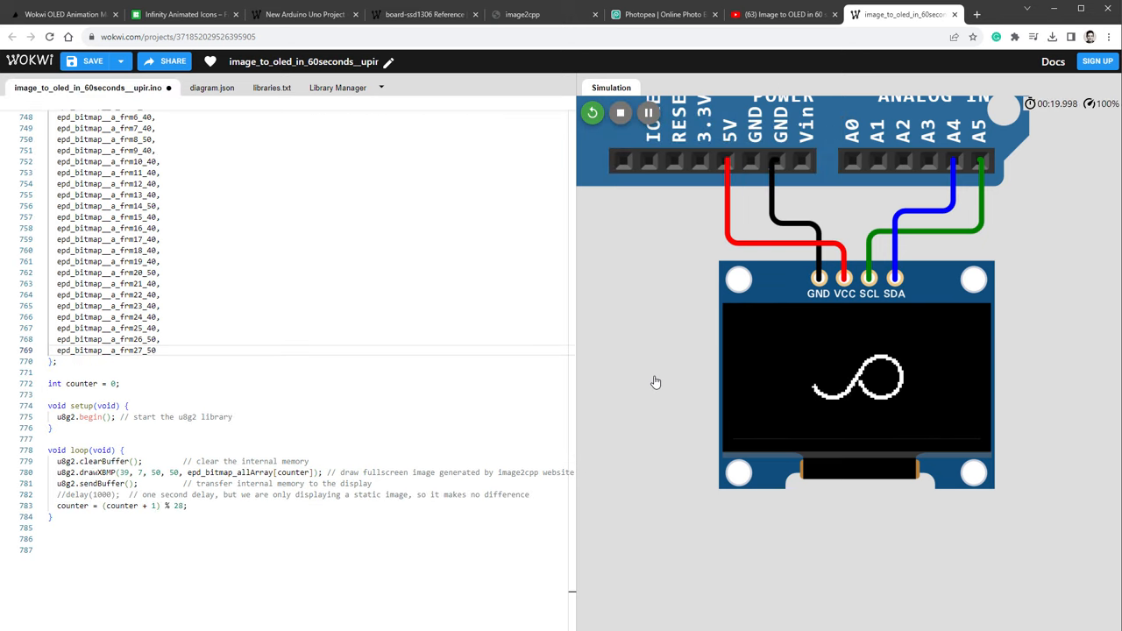